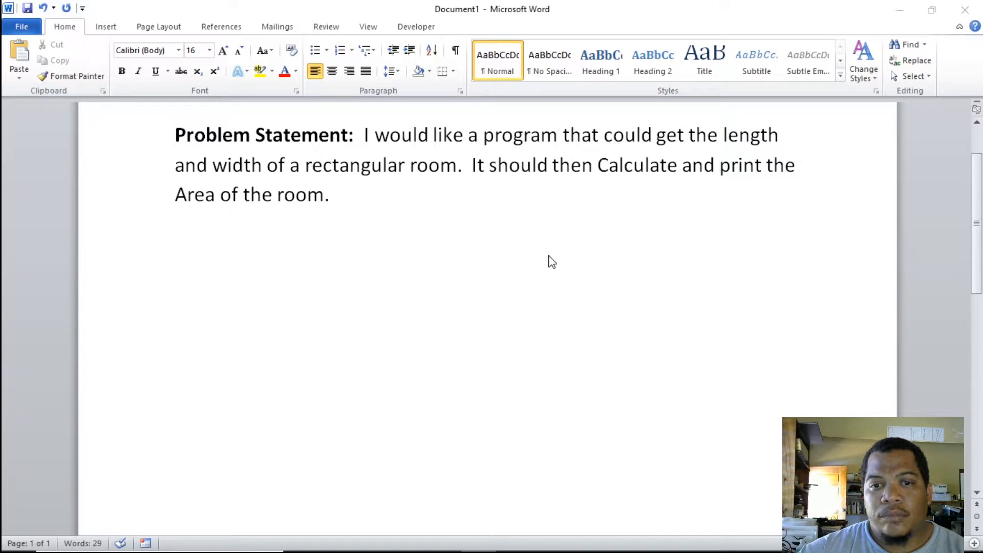
{"action": "mouse_move", "coordinate": [363, 169]}
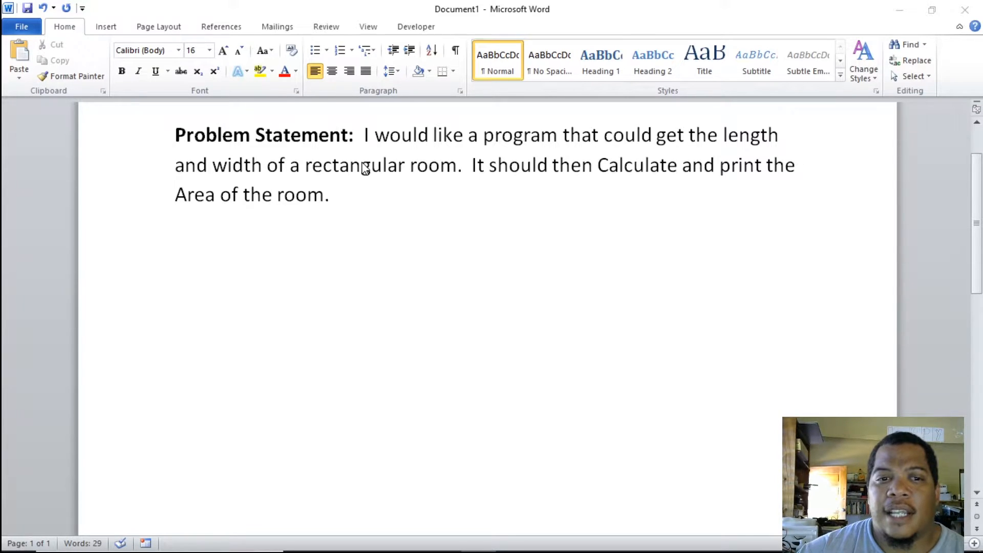
{"action": "mouse_move", "coordinate": [425, 181]}
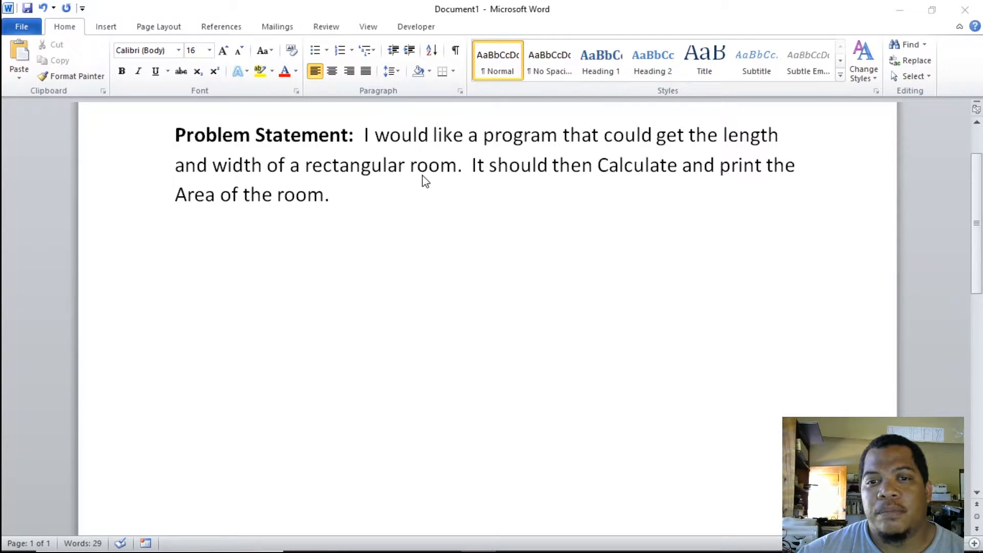
{"action": "mouse_move", "coordinate": [498, 184]}
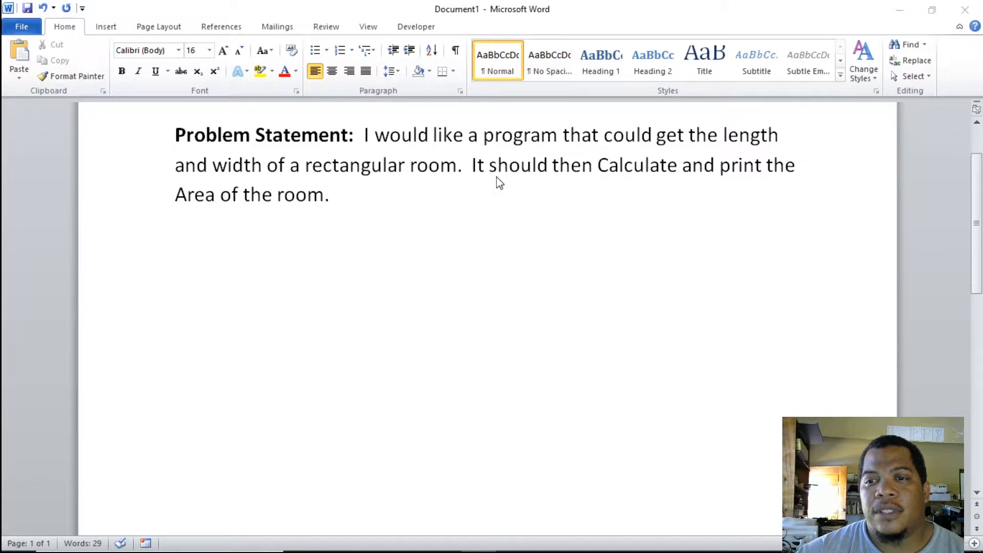
{"action": "mouse_move", "coordinate": [475, 195]}
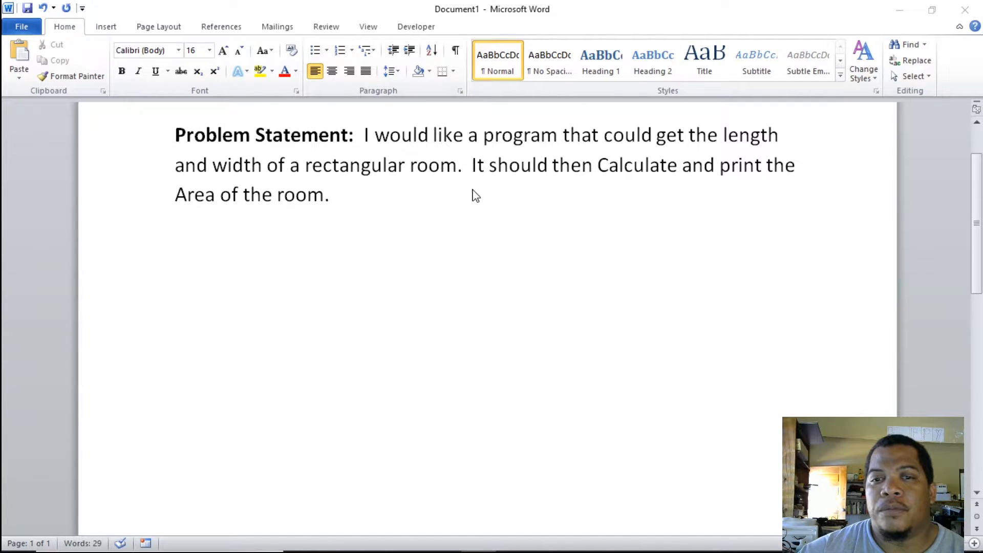
{"action": "mouse_move", "coordinate": [431, 137]}
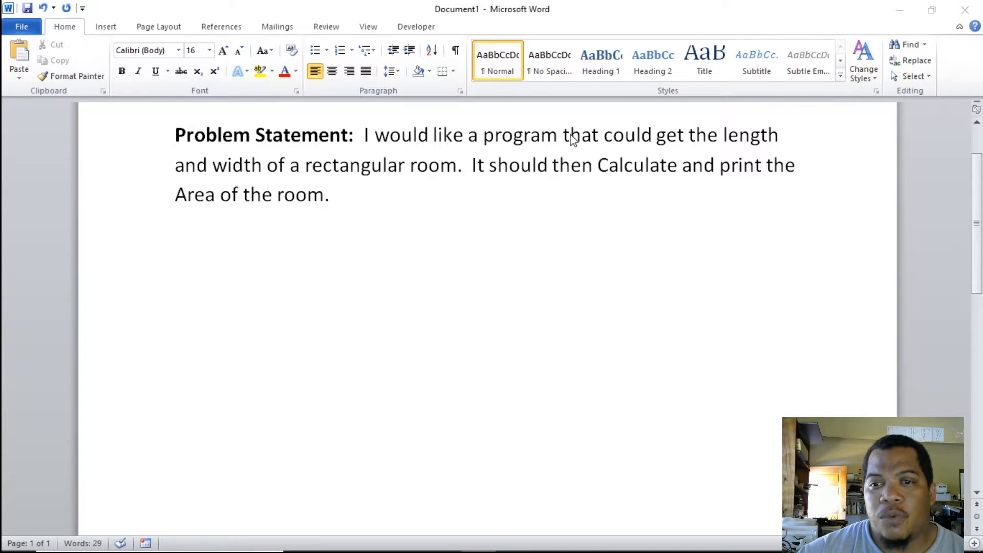
{"action": "mouse_move", "coordinate": [597, 139]}
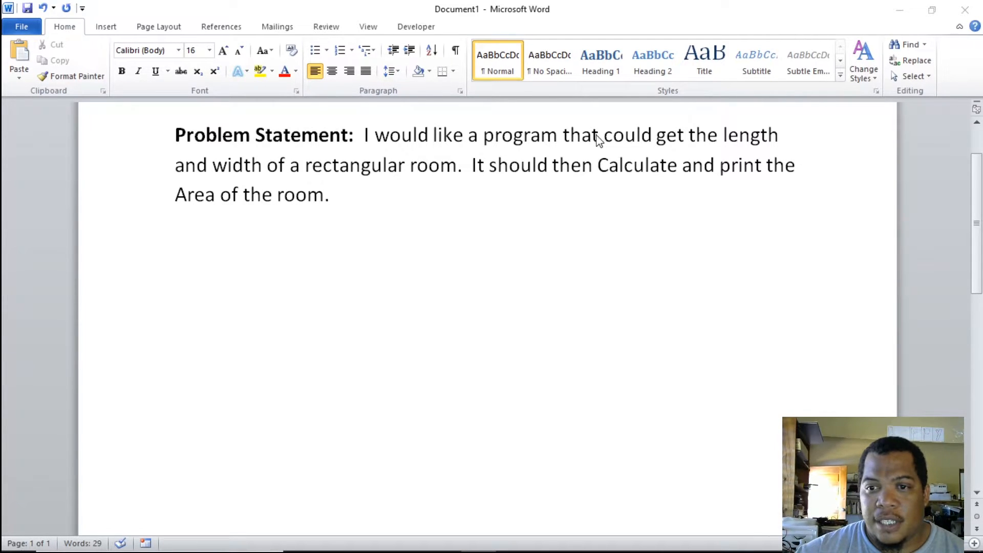
{"action": "mouse_move", "coordinate": [662, 146]}
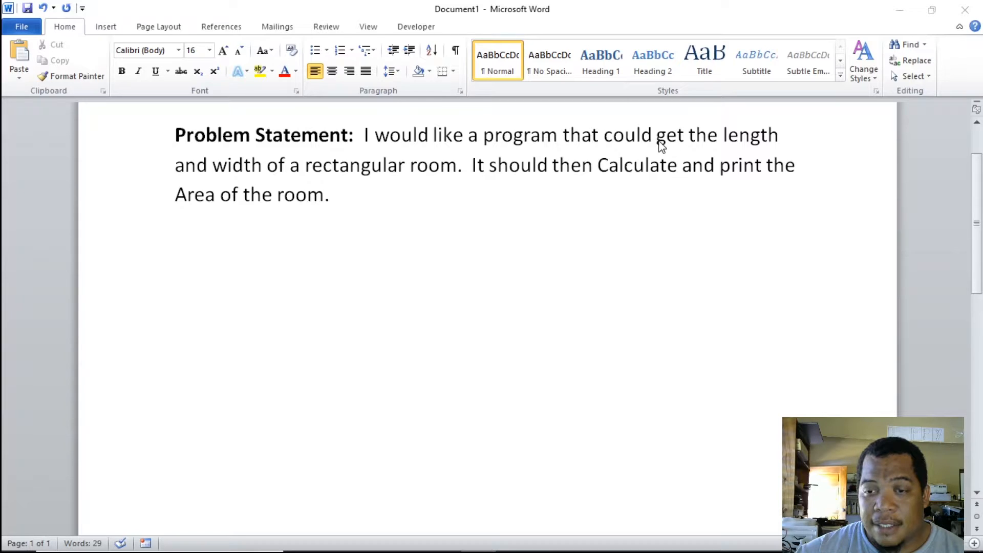
{"action": "mouse_move", "coordinate": [680, 139]}
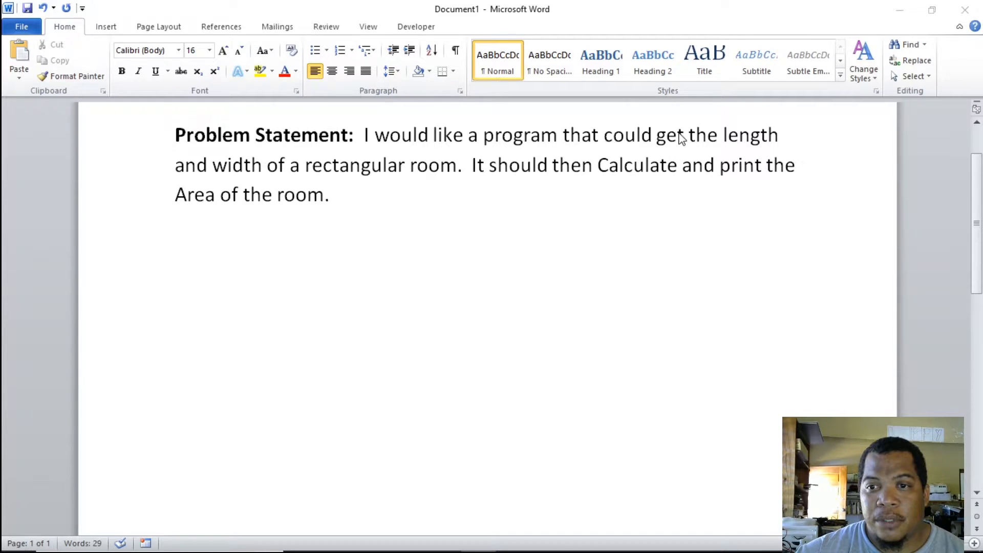
{"action": "mouse_move", "coordinate": [762, 143]}
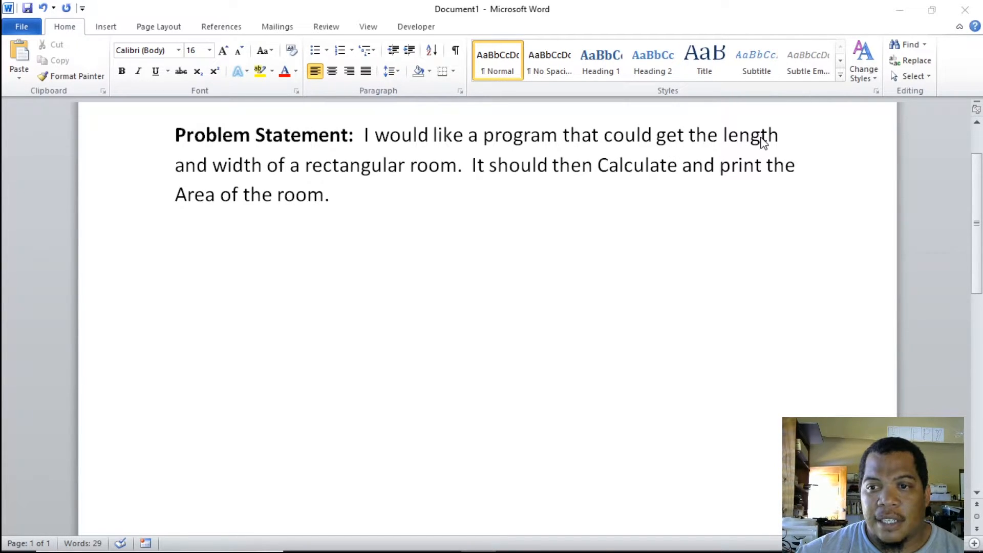
{"action": "mouse_move", "coordinate": [283, 179]}
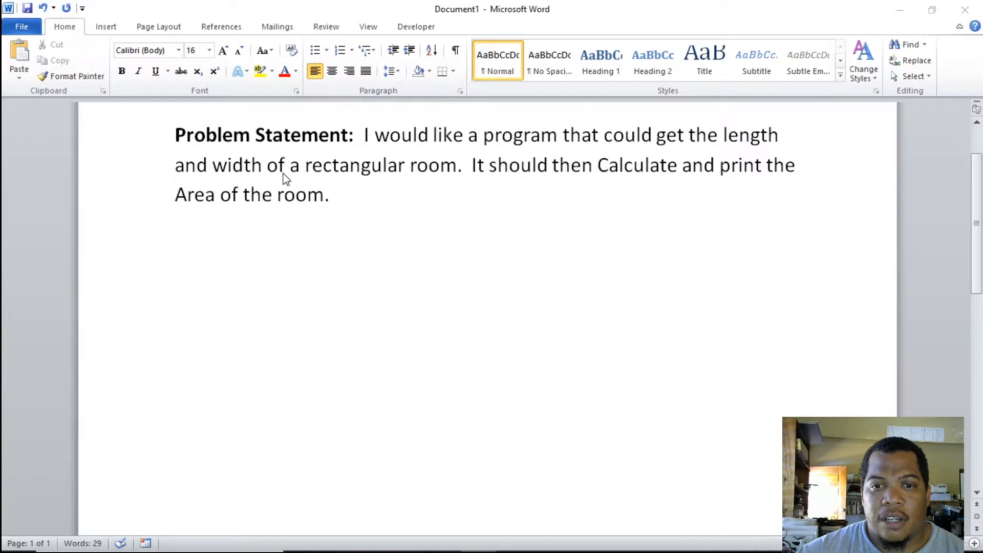
{"action": "mouse_move", "coordinate": [639, 173]}
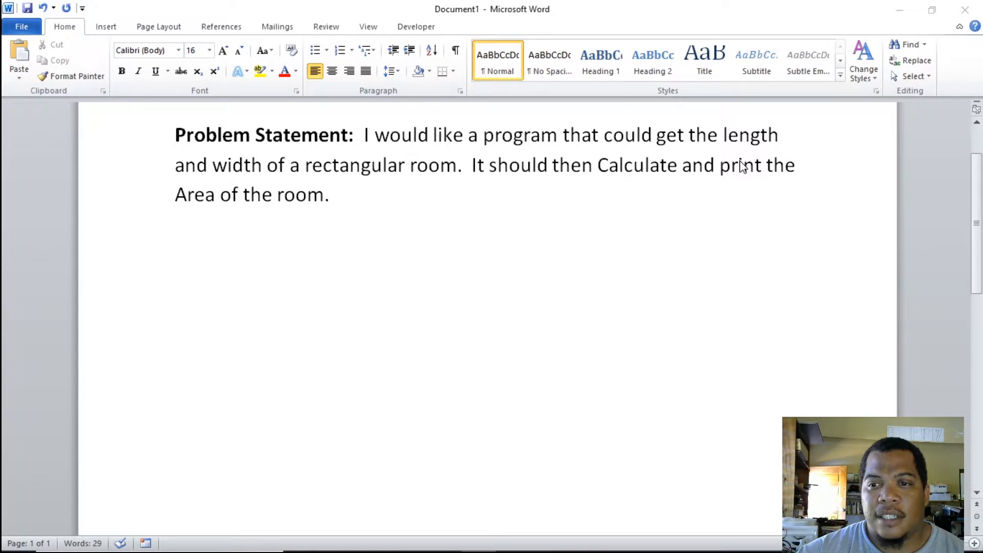
{"action": "mouse_move", "coordinate": [725, 179]}
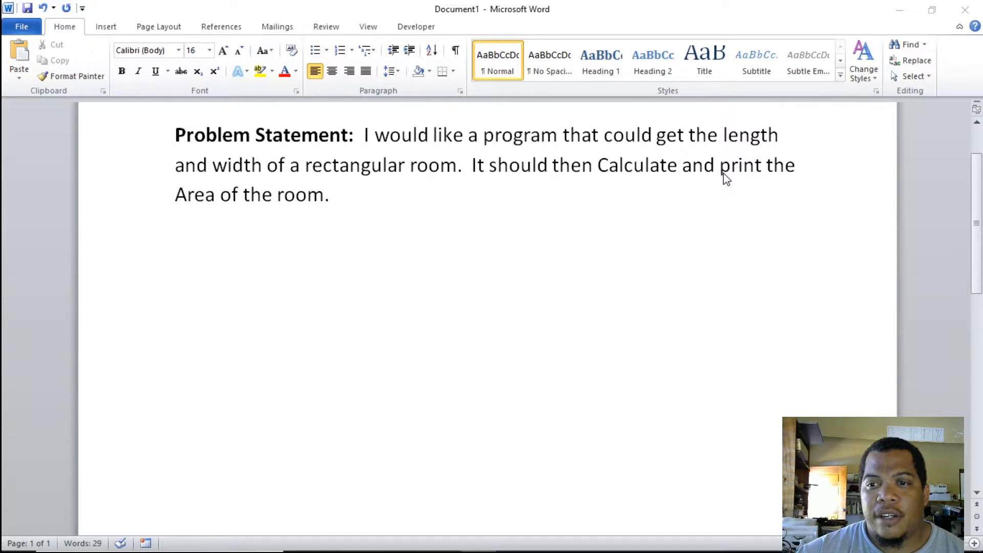
{"action": "mouse_move", "coordinate": [739, 173]}
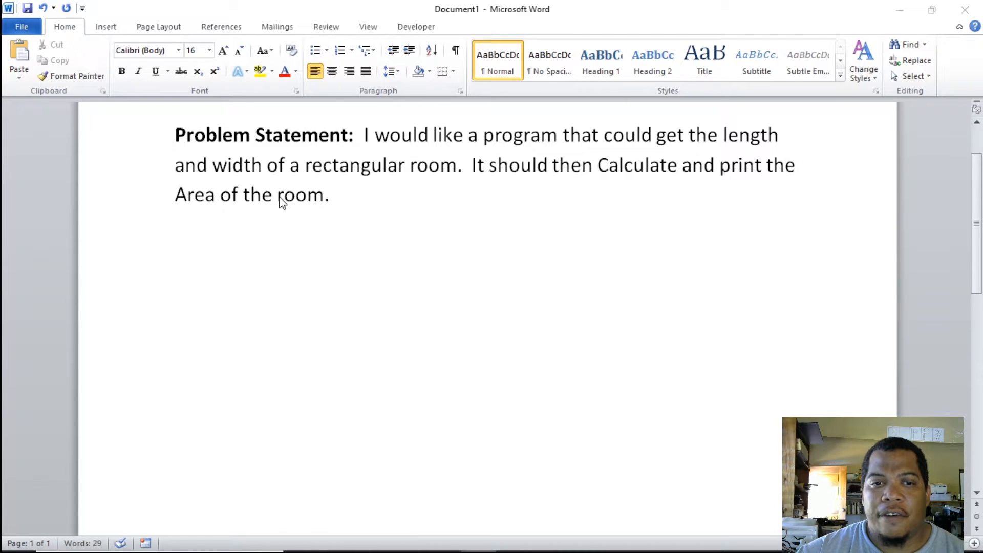
{"action": "mouse_move", "coordinate": [645, 176]}
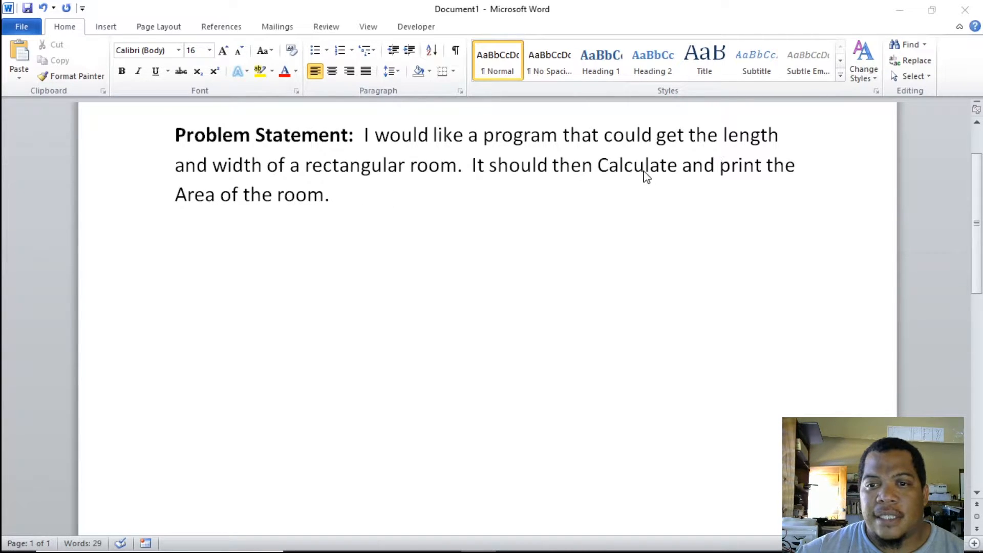
{"action": "mouse_move", "coordinate": [681, 169]}
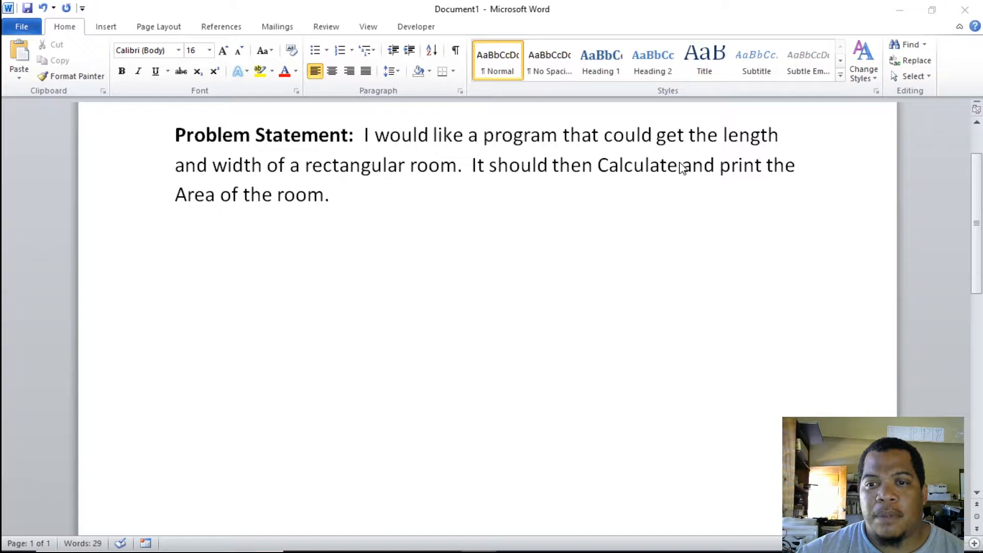
{"action": "mouse_move", "coordinate": [180, 207]}
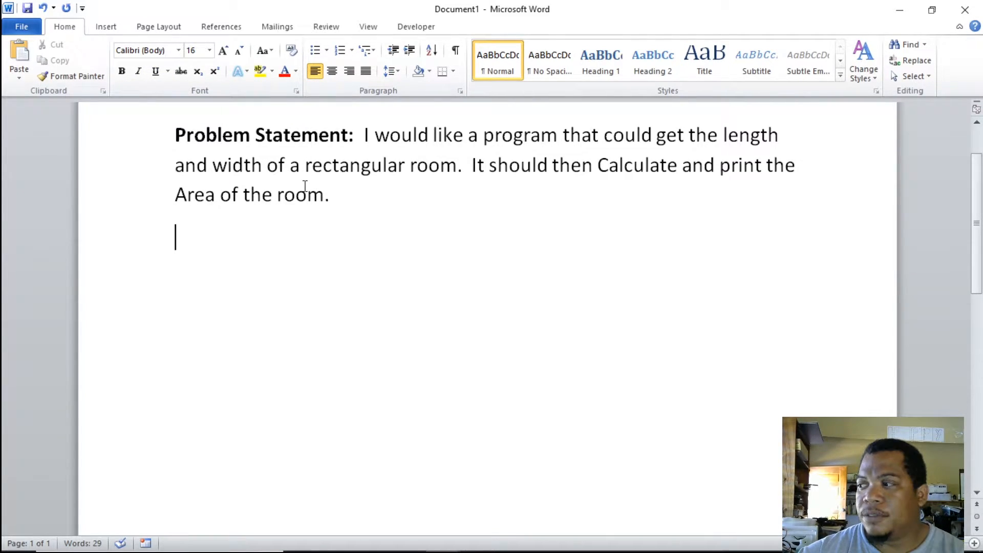
Insert a 3x2 table with the header row Input, Process, Output.
{"action": "left_click", "coordinate": [106, 26]}
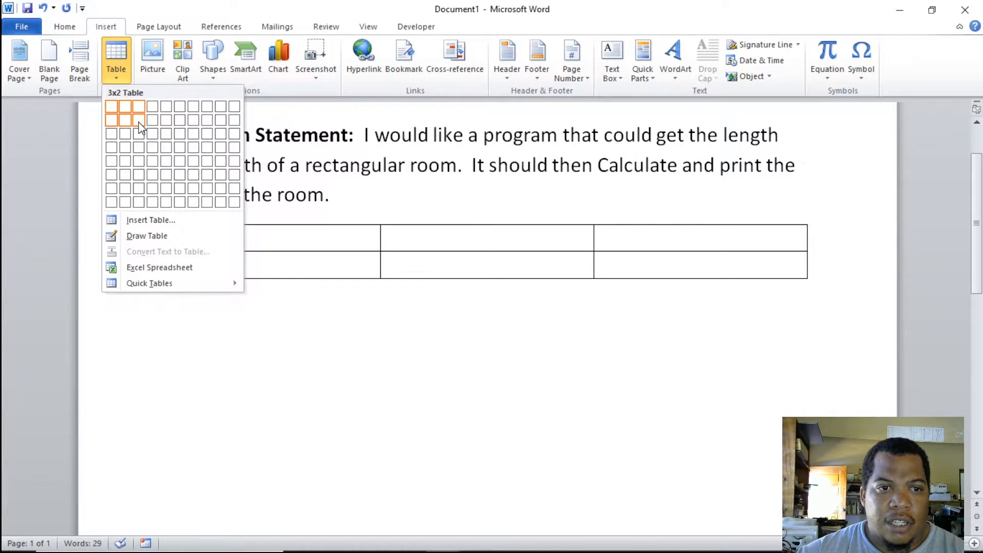
{"action": "left_click", "coordinate": [138, 120]}
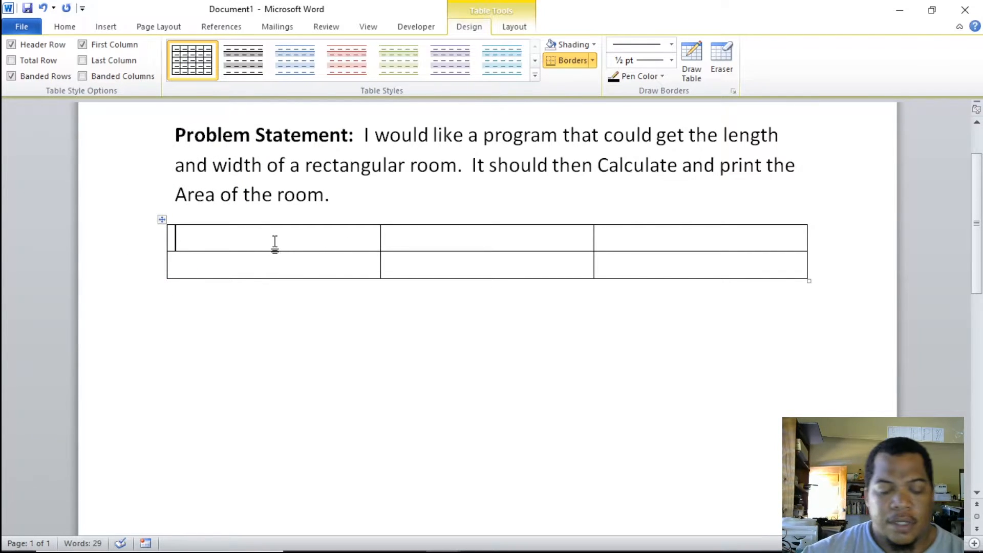
{"action": "type", "text": "In"}
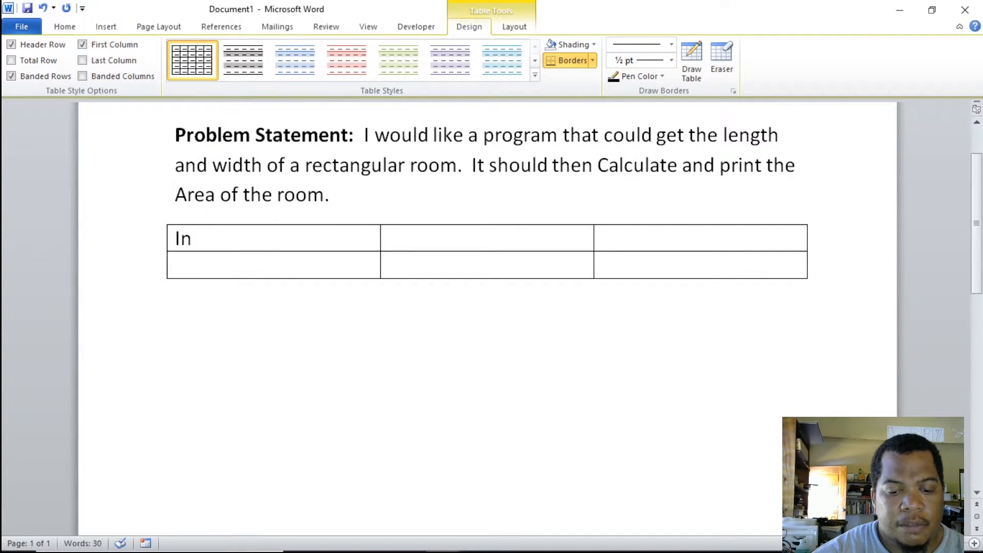
{"action": "type", "text": "put"}
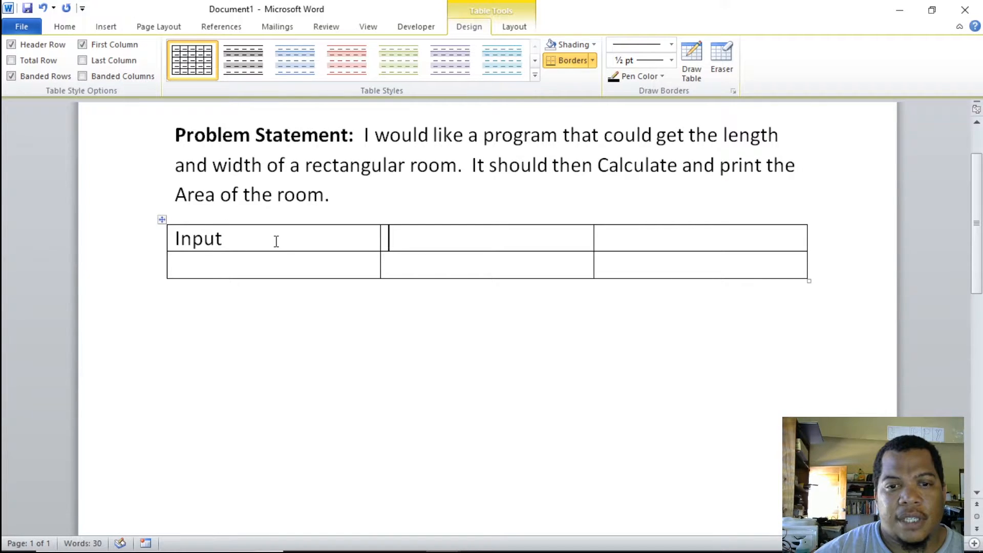
{"action": "type", "text": "Porce"}
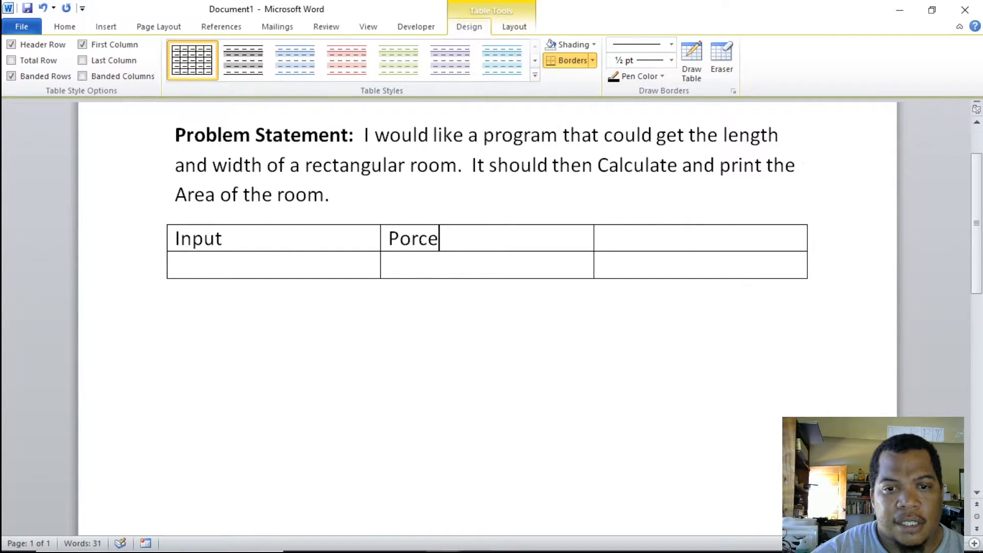
{"action": "key", "text": "Backspace"}
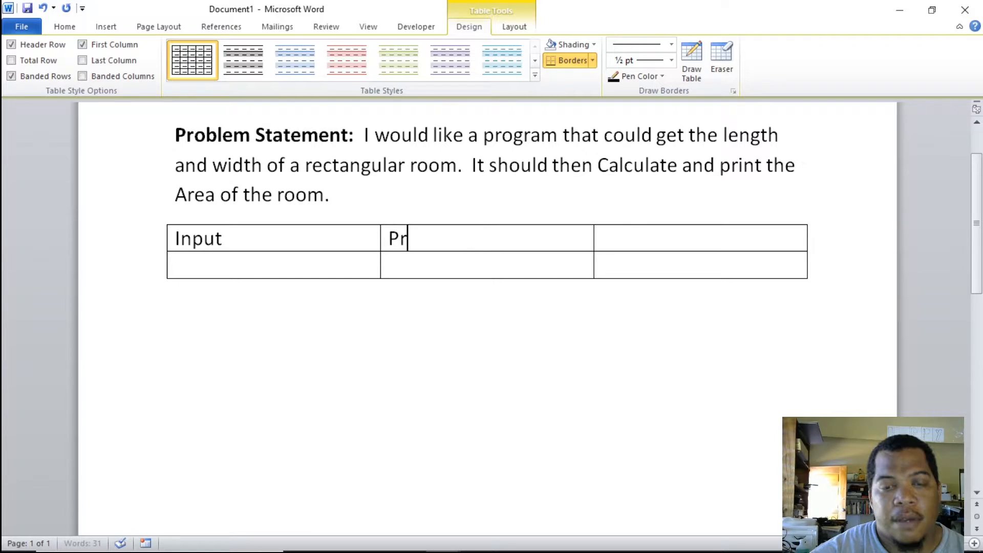
{"action": "type", "text": "ocess"}
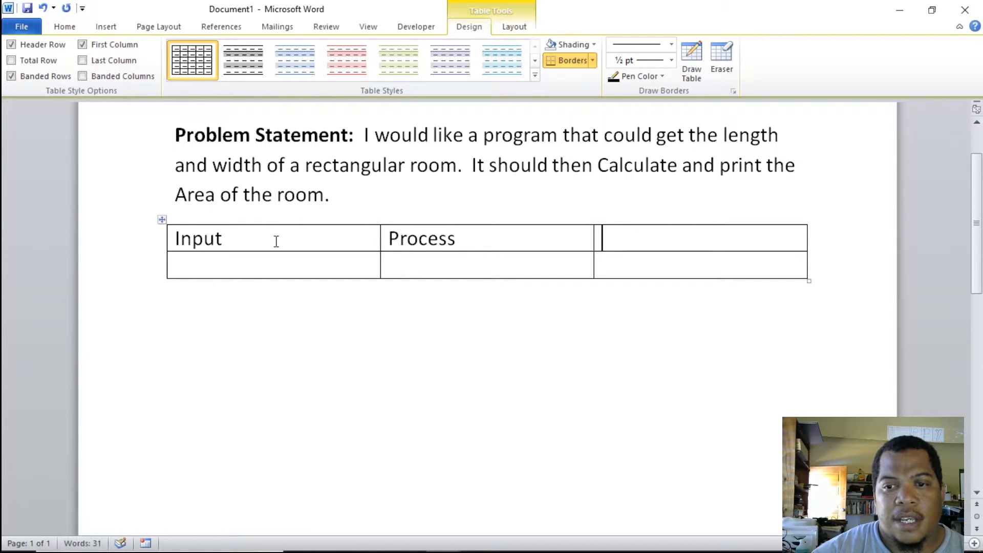
{"action": "type", "text": "Output"}
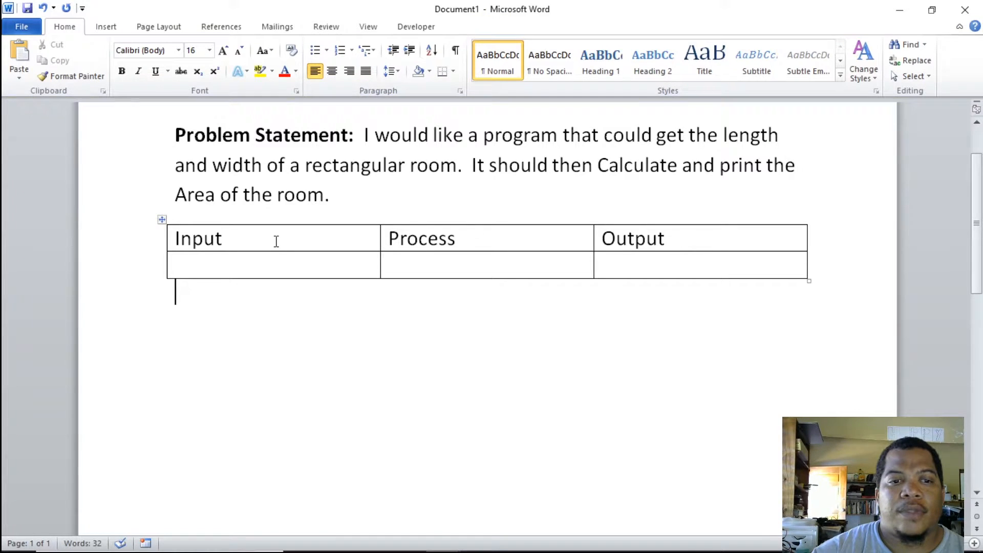
{"action": "left_click", "coordinate": [274, 264]}
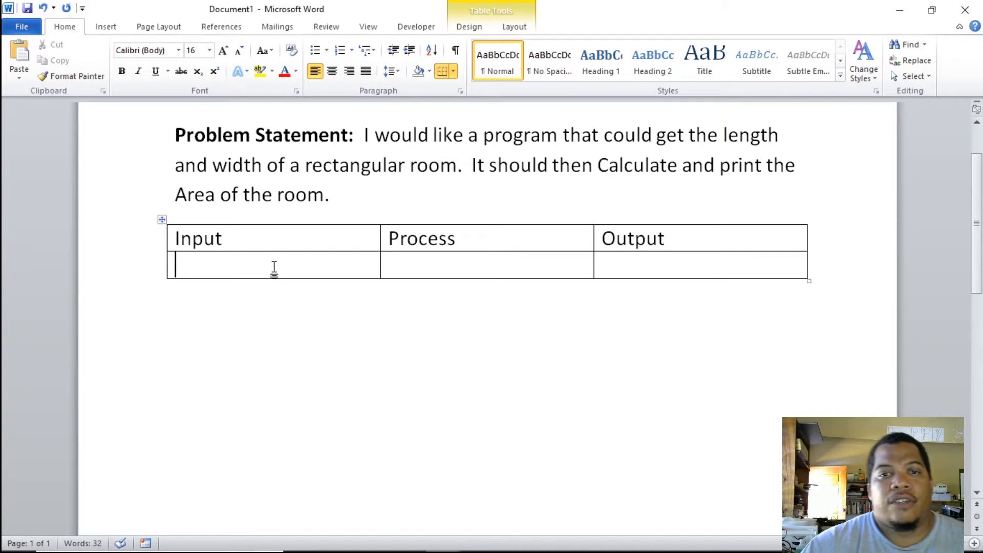
{"action": "mouse_move", "coordinate": [402, 250]}
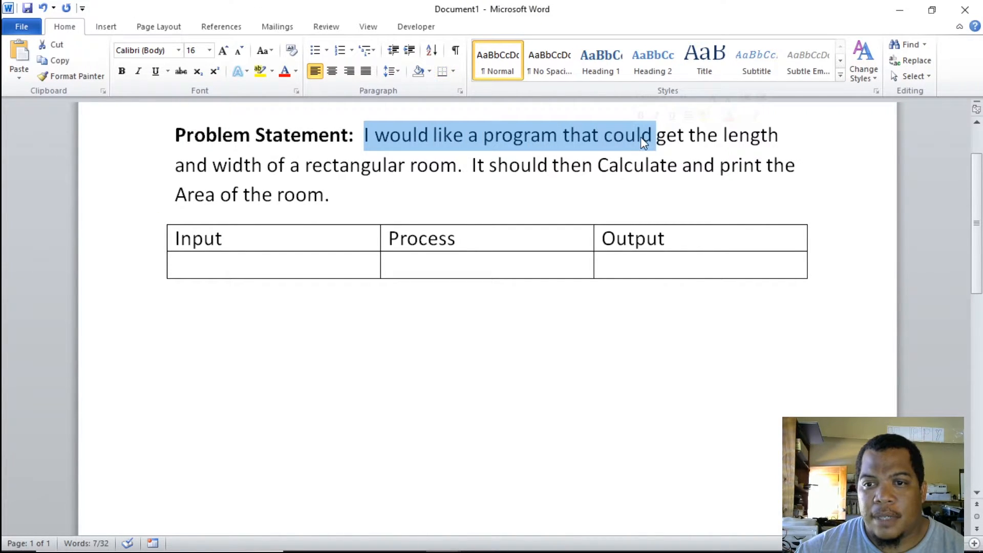
{"action": "double_click", "coordinate": [668, 134]}
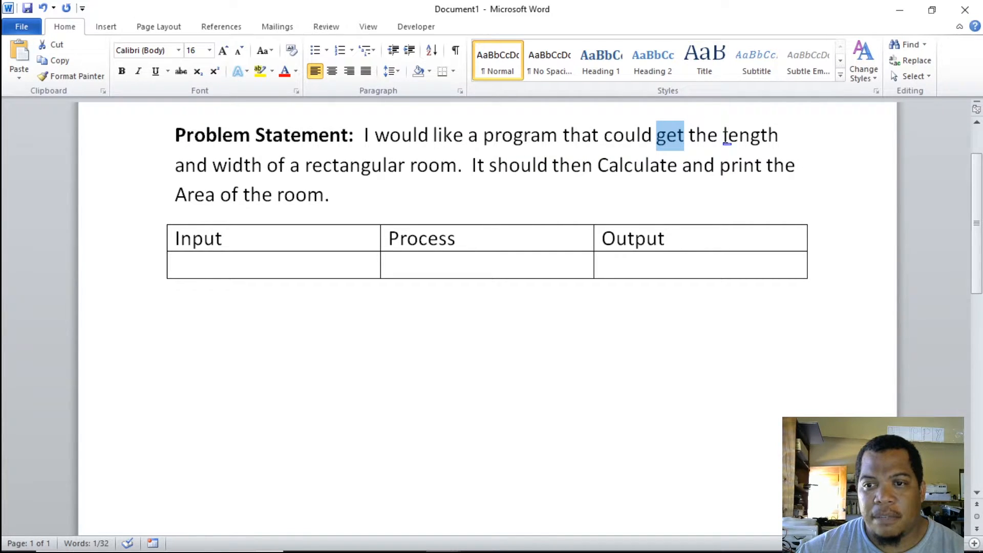
{"action": "double_click", "coordinate": [749, 135]}
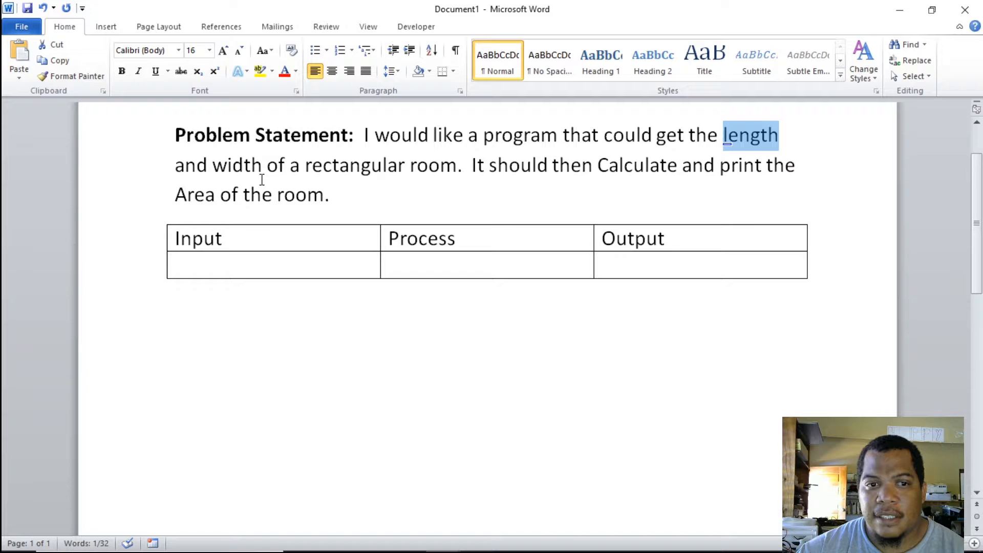
{"action": "mouse_move", "coordinate": [595, 181]}
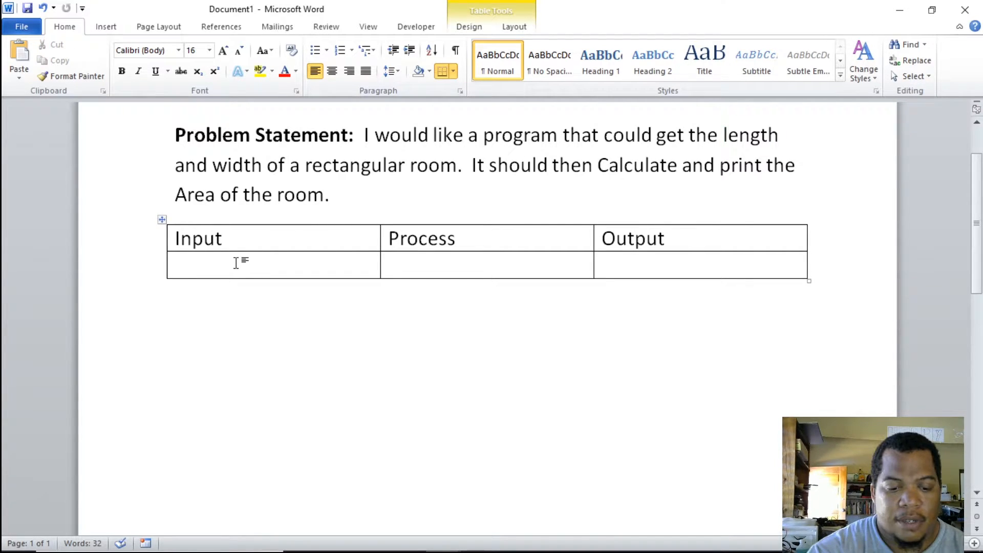
Enter 'Get length' and 'Get width' on separate lines in the Input cell.
{"action": "type", "text": "Get length"}
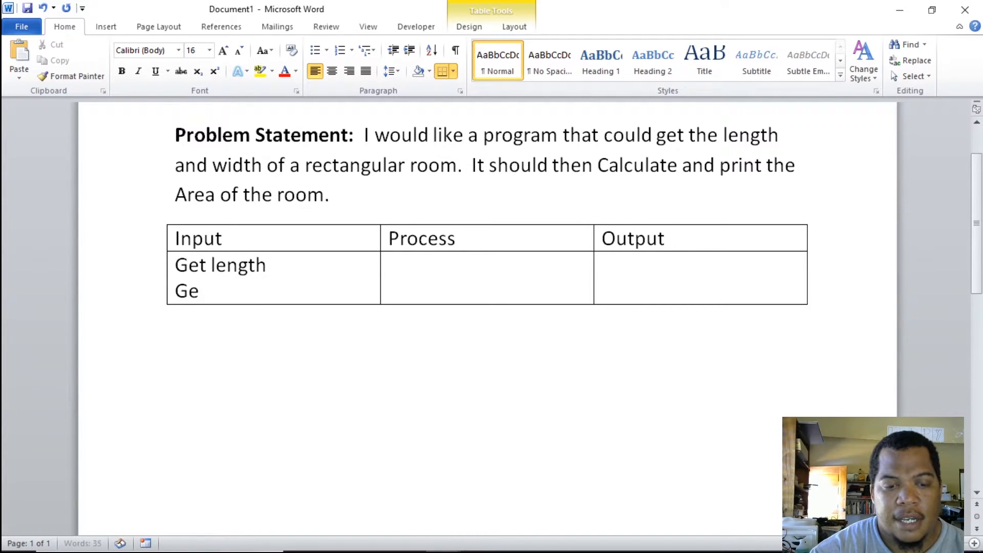
{"action": "type", "text": "t"}
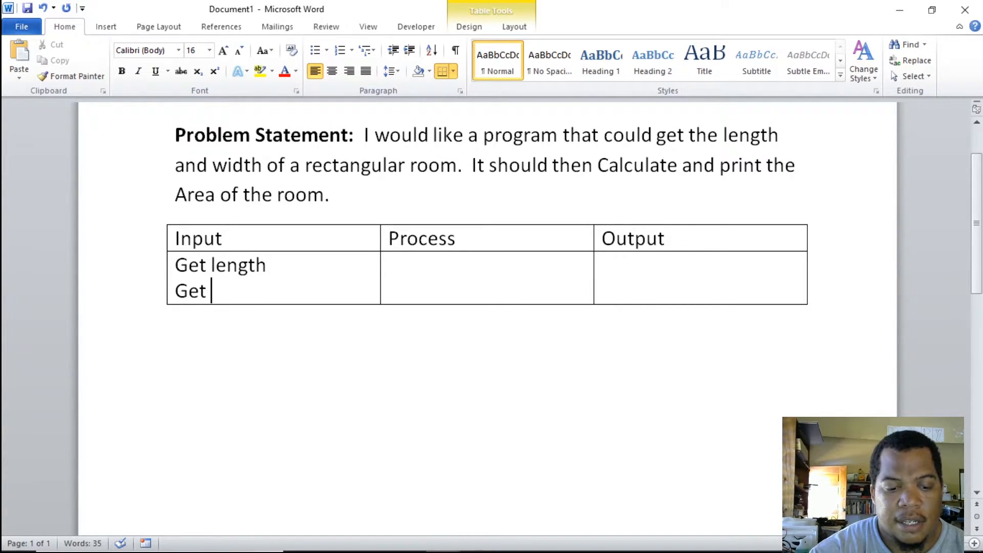
{"action": "type", "text": "wid"}
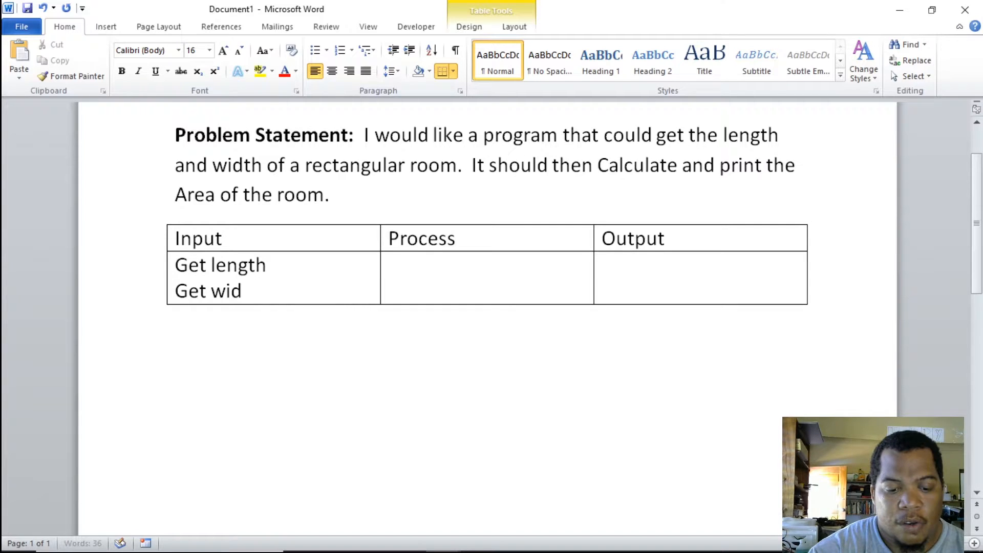
{"action": "type", "text": "th"}
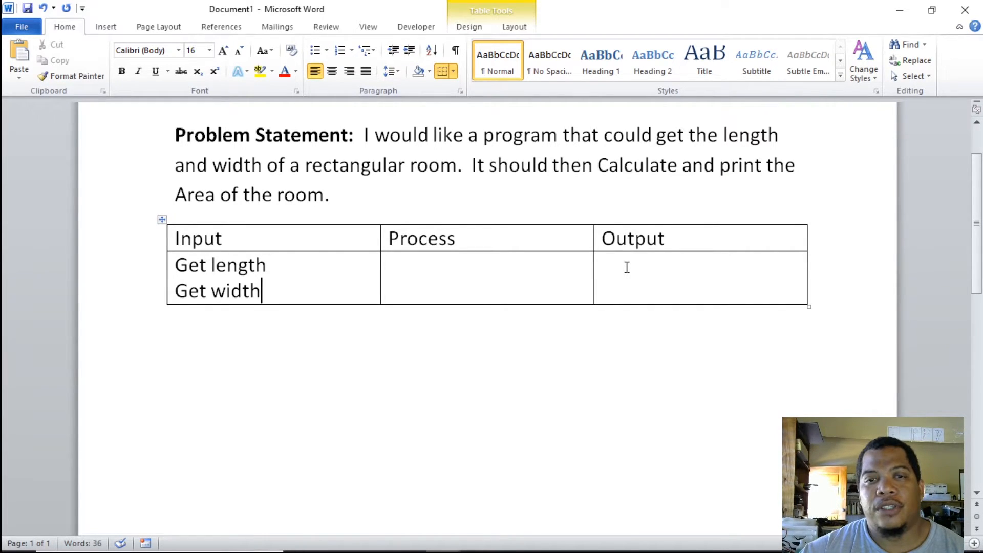
{"action": "left_click", "coordinate": [626, 266]}
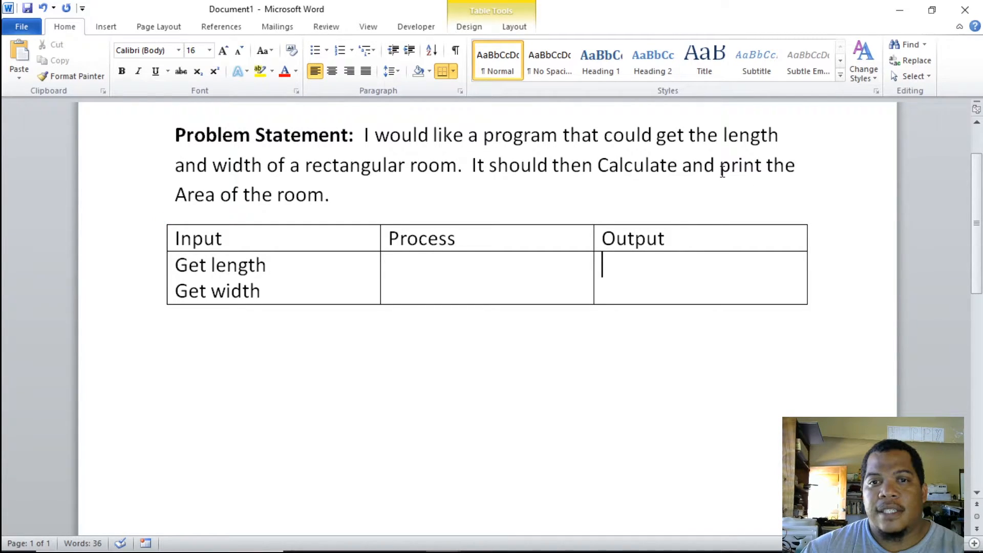
Type 'Print Area' into the Output cell of the IPO chart.
{"action": "double_click", "coordinate": [739, 165]}
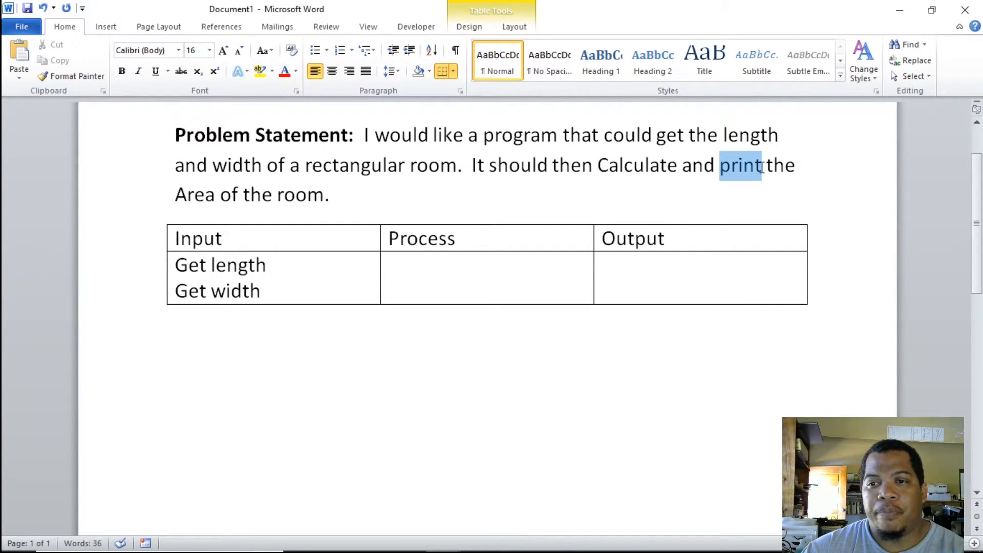
{"action": "left_click", "coordinate": [760, 165]}
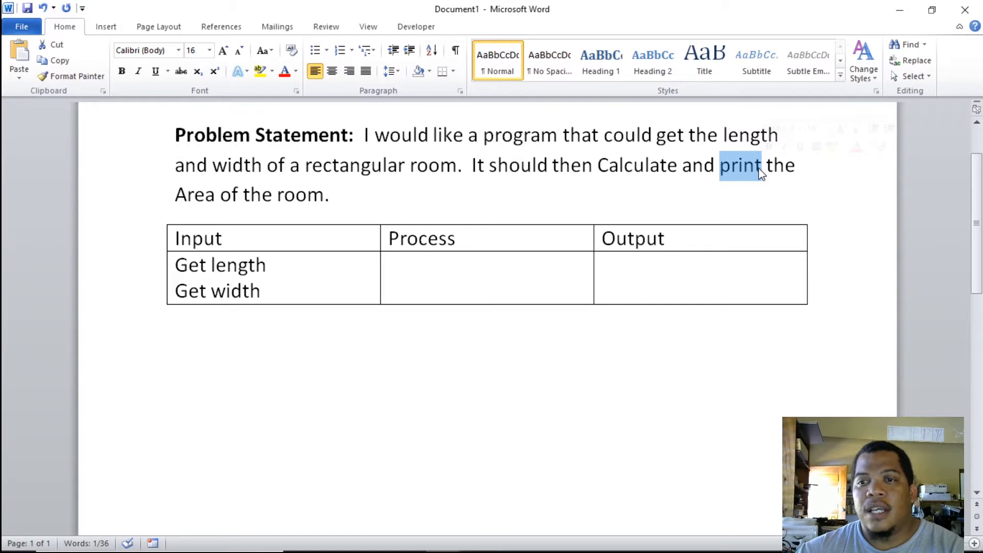
{"action": "mouse_move", "coordinate": [268, 196]}
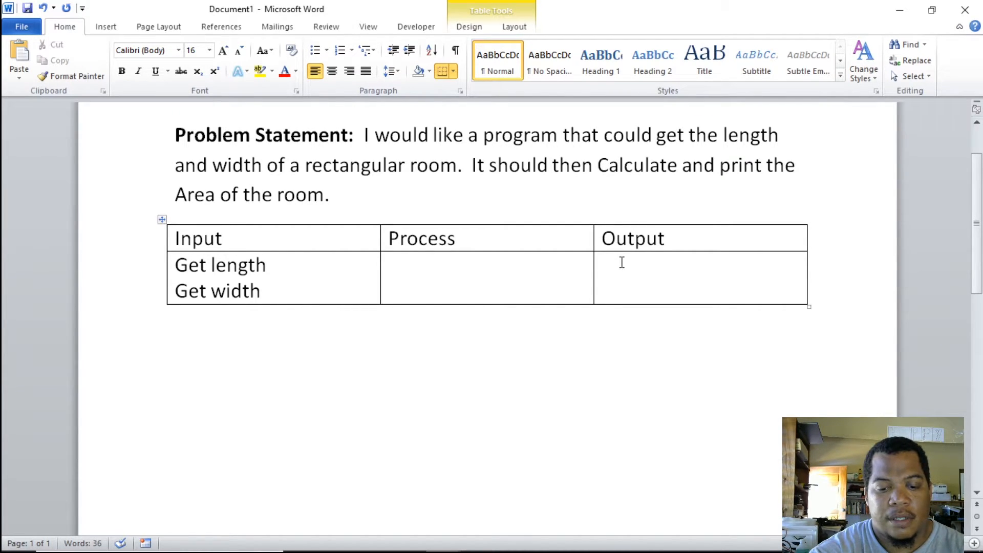
{"action": "type", "text": "prin"}
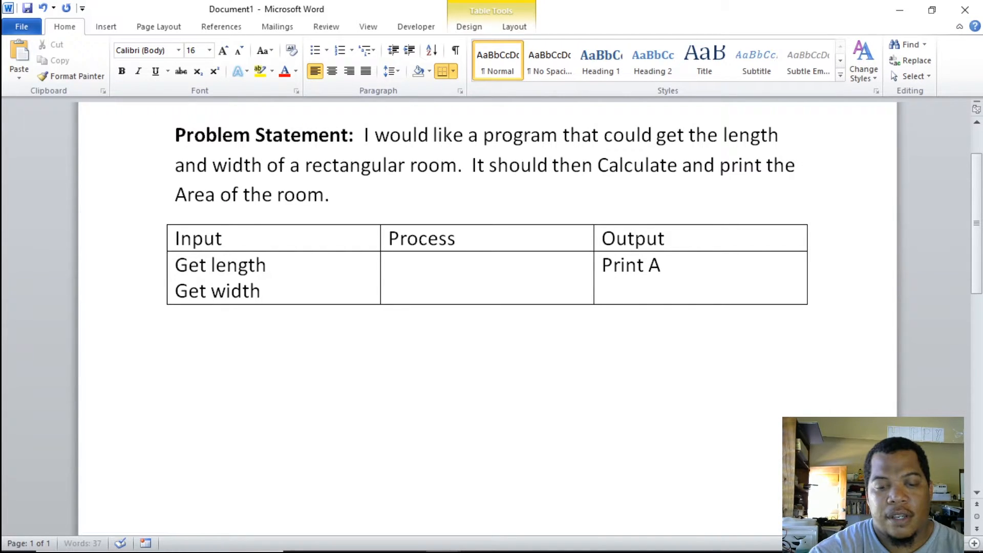
{"action": "type", "text": "rea"}
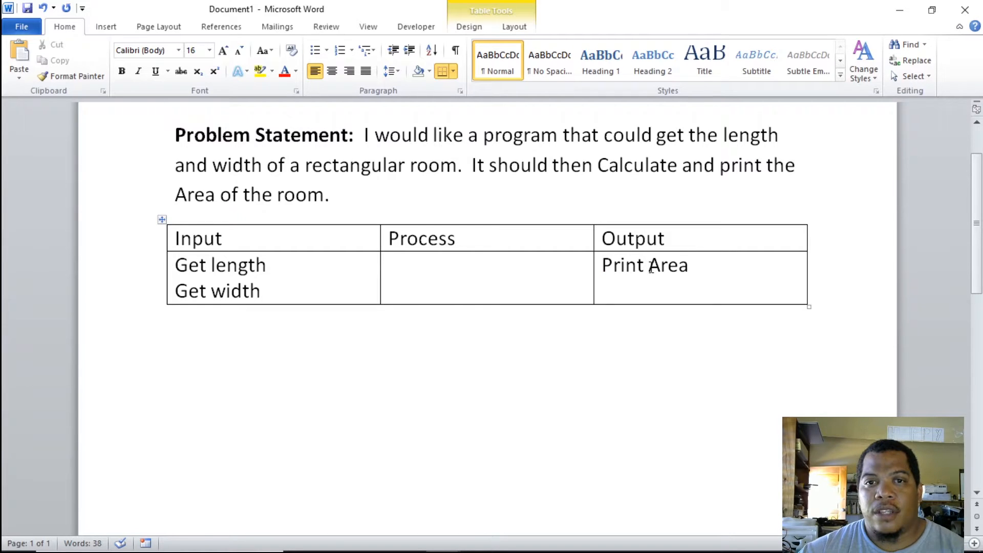
{"action": "mouse_move", "coordinate": [673, 295]}
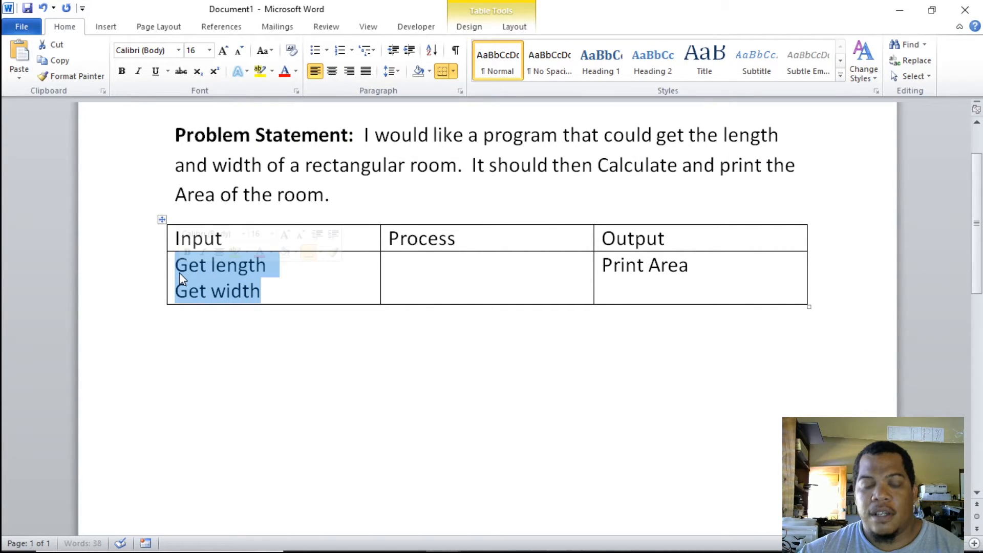
Paste 'Print Area' at the bottom of the Process cell, keeping a blank middle line.
{"action": "left_click", "coordinate": [439, 264]}
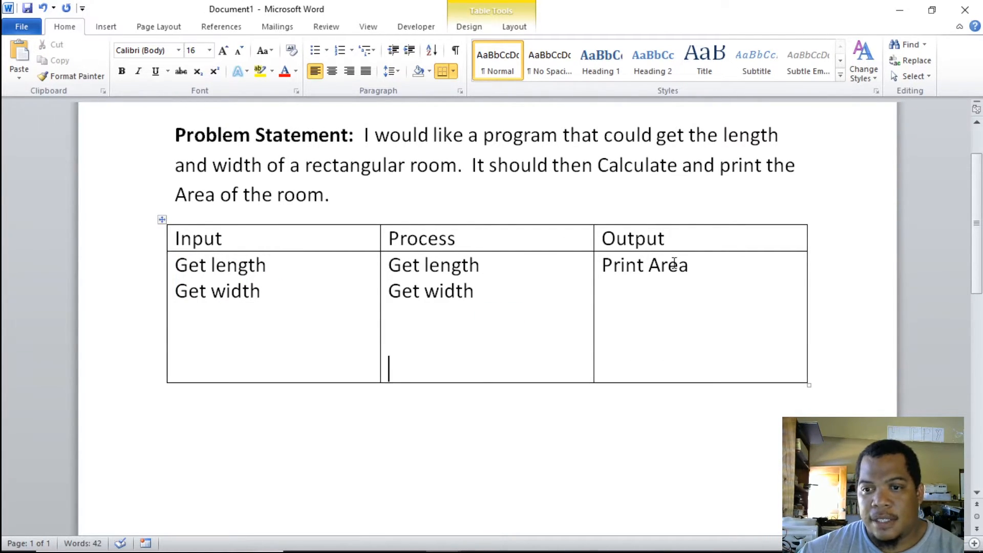
{"action": "double_click", "coordinate": [643, 264]}
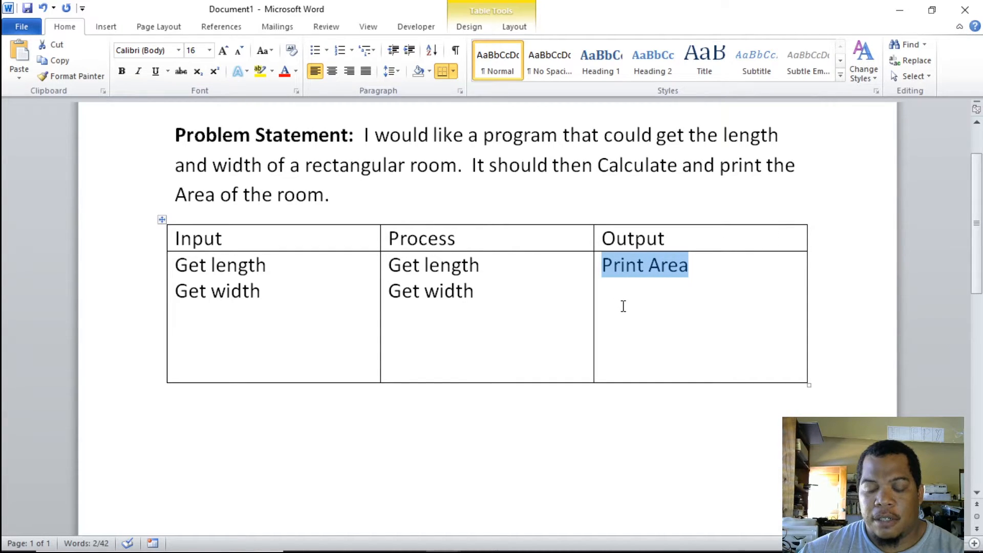
{"action": "left_click", "coordinate": [430, 365]}
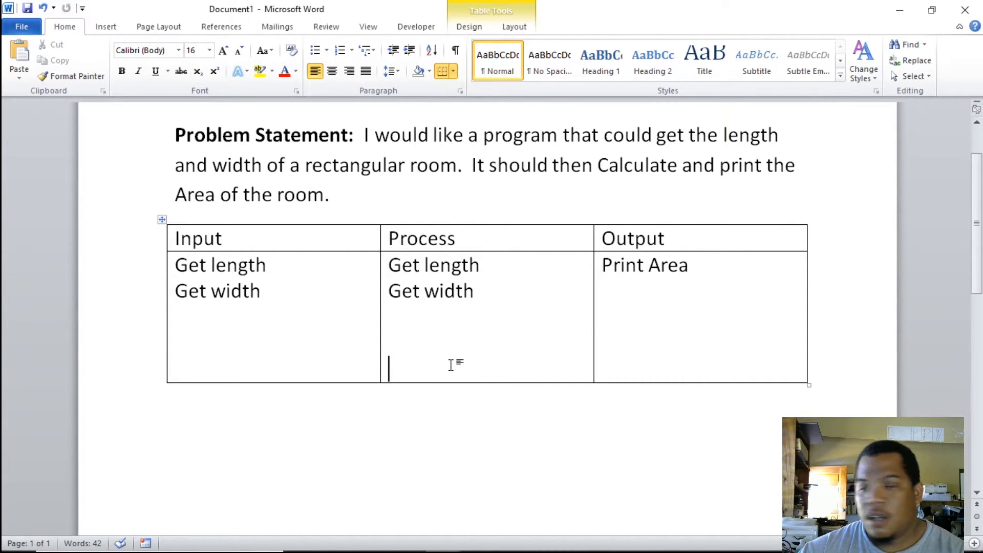
{"action": "key", "text": "ctrl+v"}
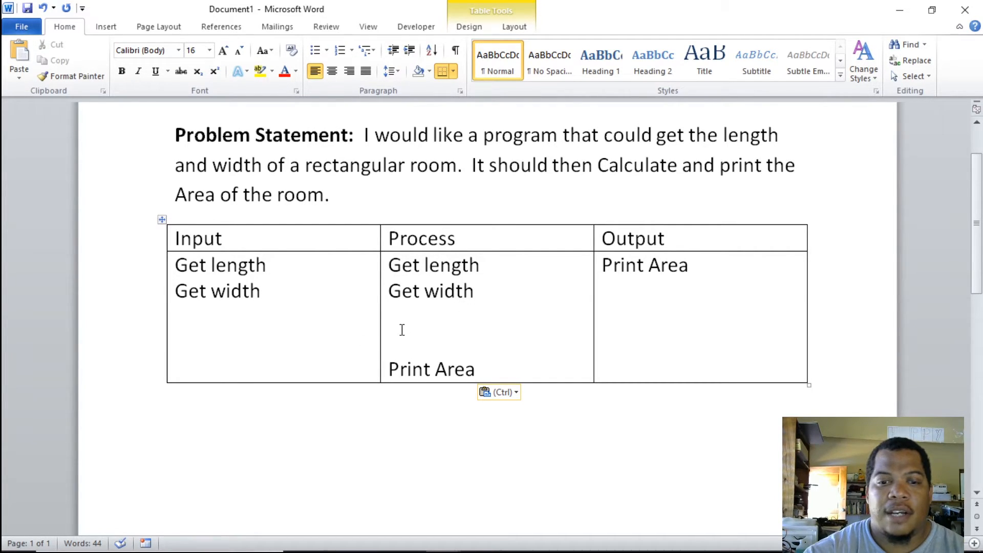
{"action": "left_click", "coordinate": [390, 316]}
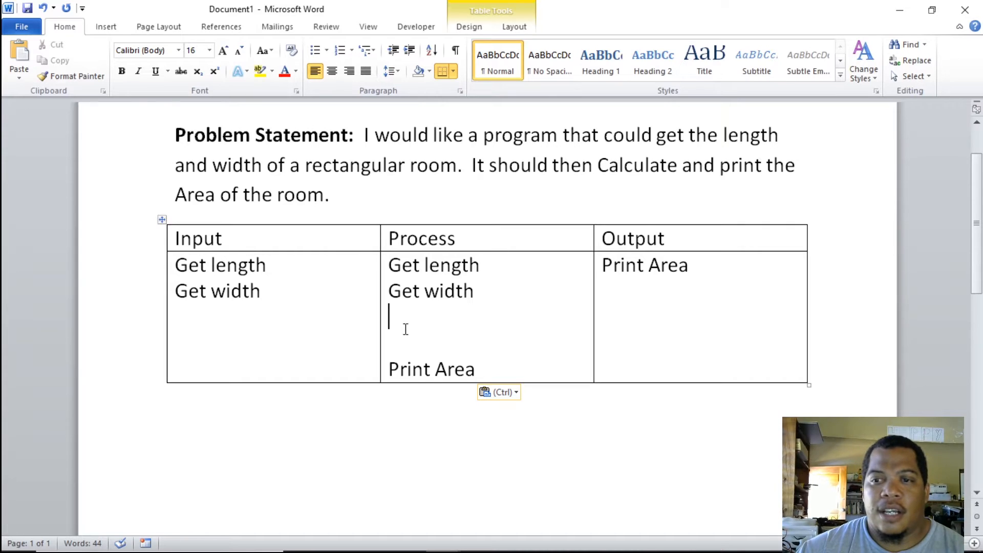
{"action": "mouse_move", "coordinate": [463, 201]}
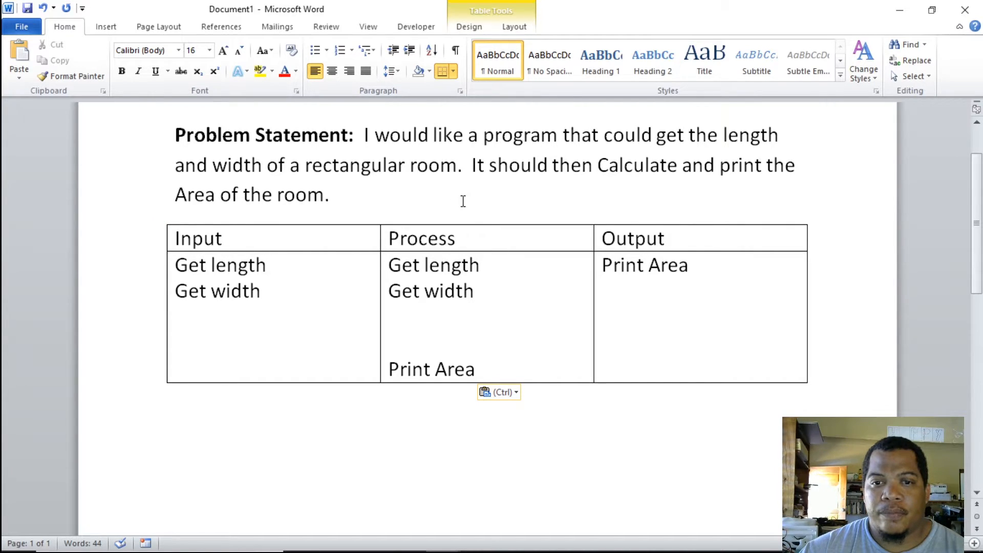
{"action": "mouse_move", "coordinate": [455, 165]}
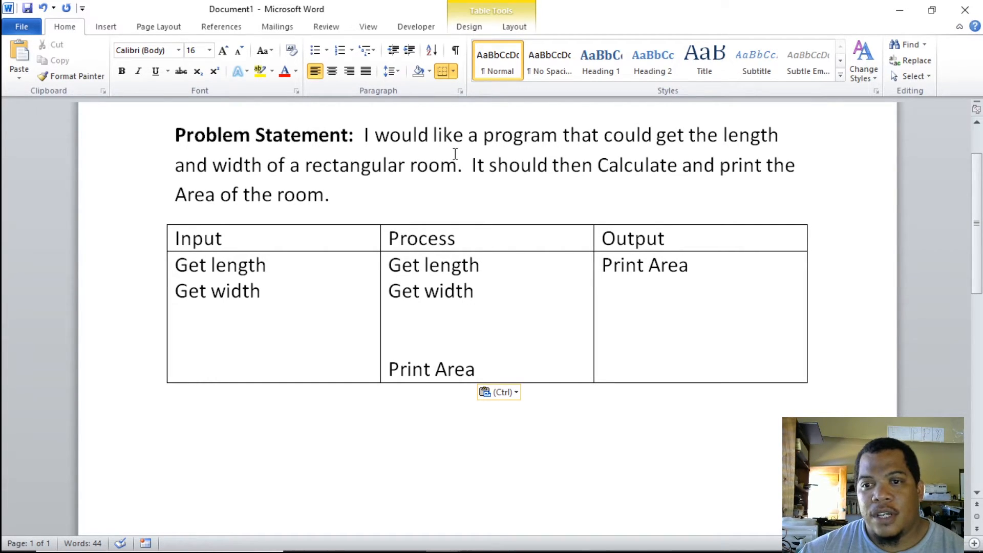
{"action": "left_click", "coordinate": [389, 316]}
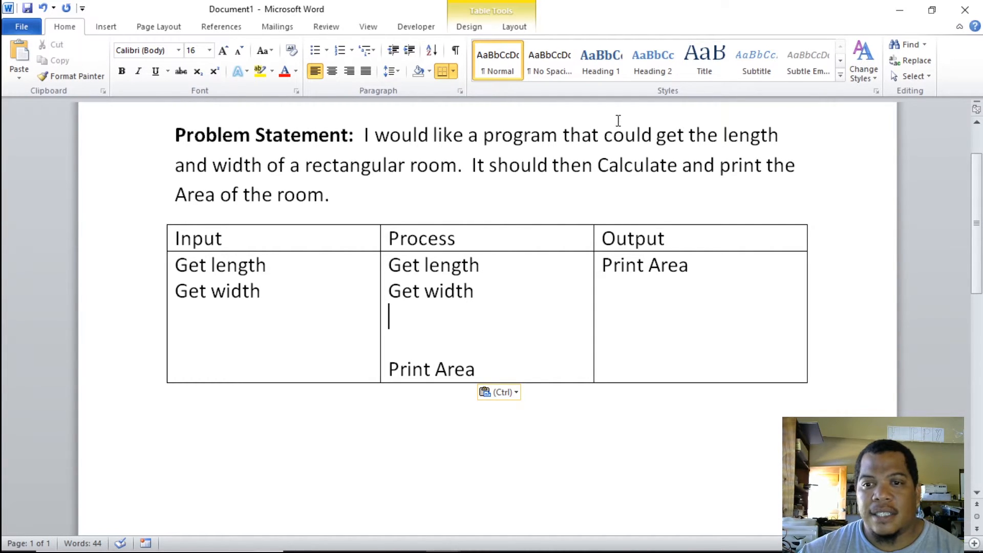
Type 'Calculate Area' on the blank Process line between Get width and Print Area.
{"action": "double_click", "coordinate": [628, 164]}
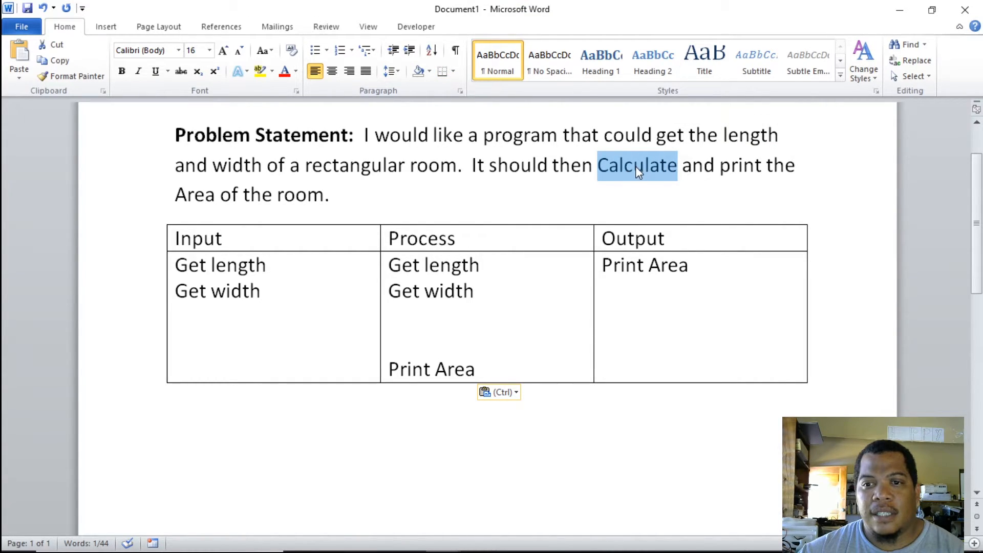
{"action": "mouse_move", "coordinate": [213, 195]}
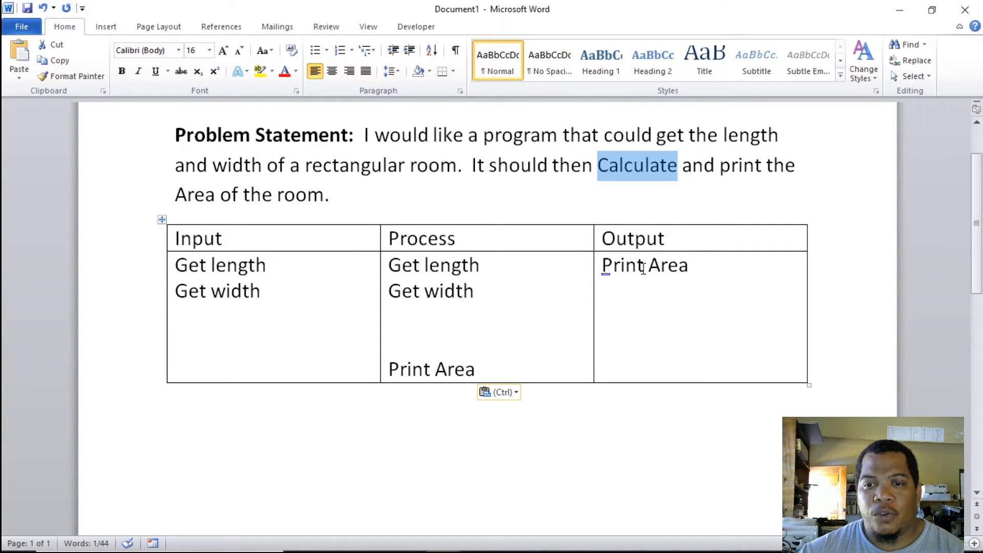
{"action": "double_click", "coordinate": [667, 265]}
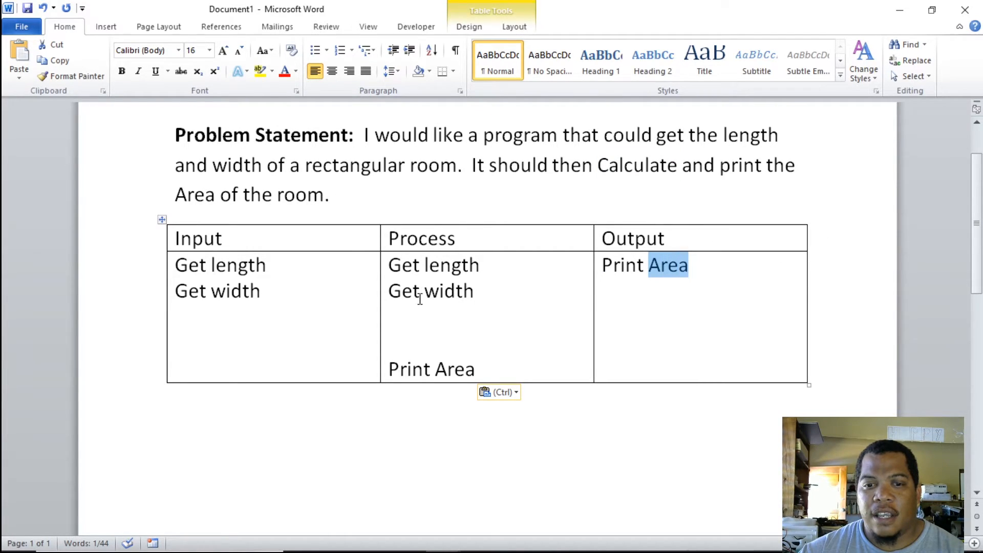
{"action": "type", "text": "Ca"}
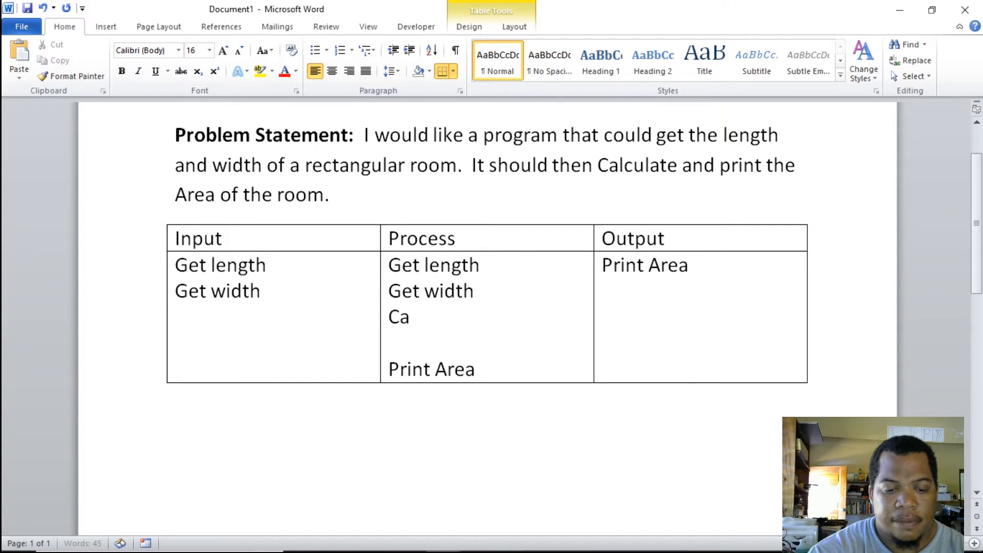
{"action": "type", "text": "lcula"}
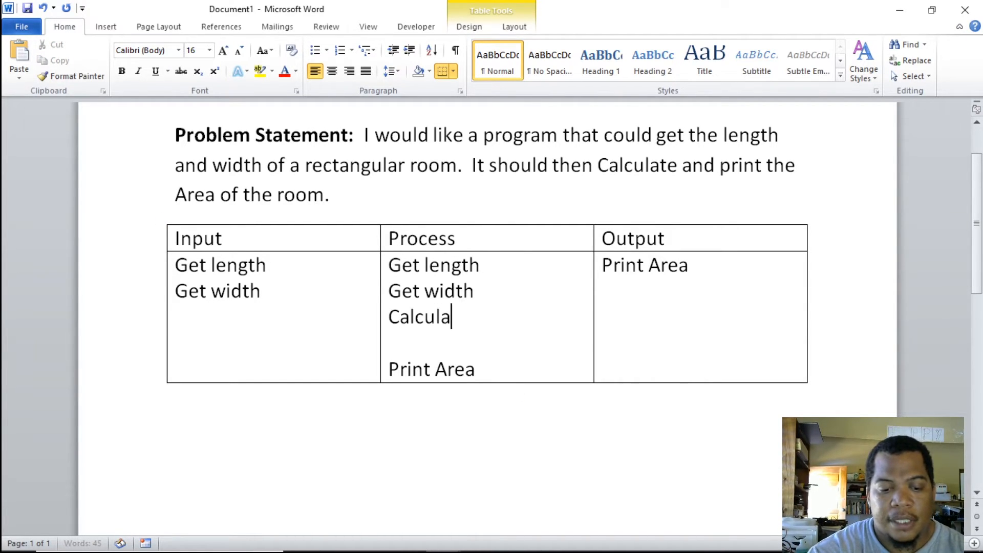
{"action": "type", "text": "te Area"}
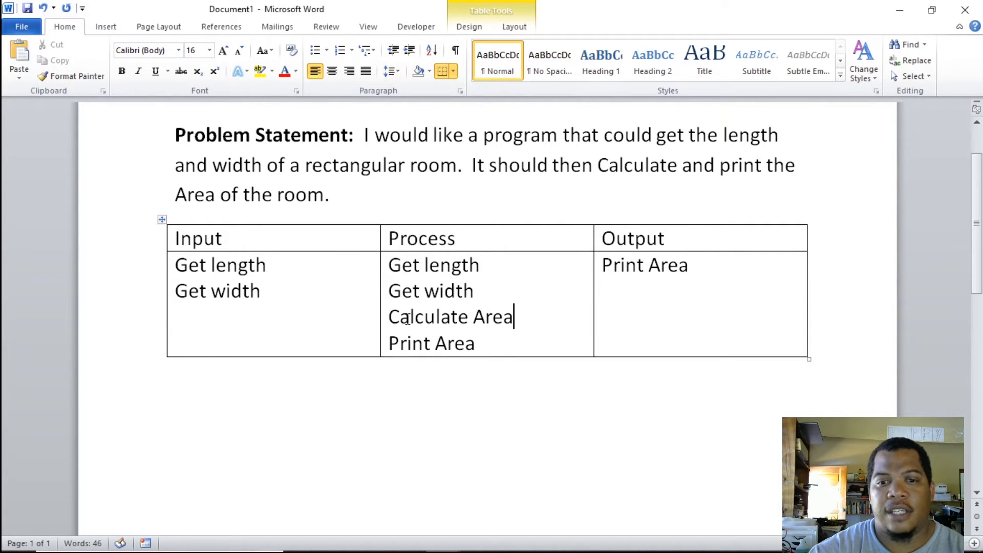
{"action": "left_click", "coordinate": [478, 291]}
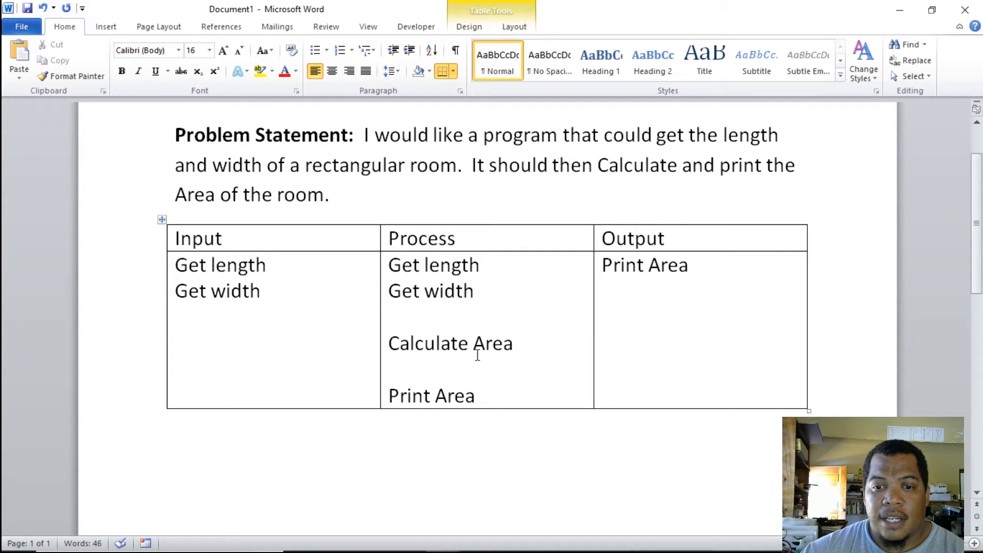
{"action": "left_click", "coordinate": [514, 343]}
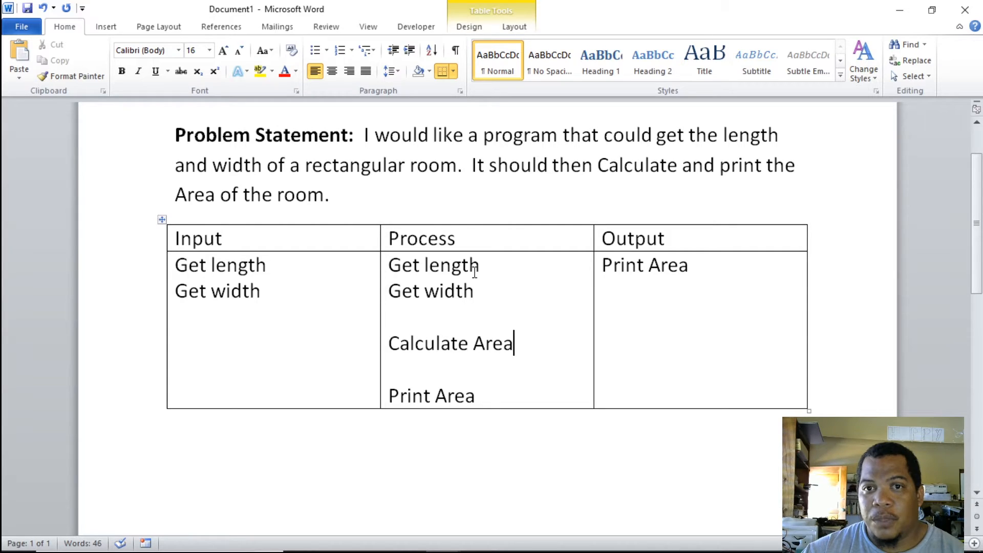
{"action": "mouse_move", "coordinate": [481, 352]}
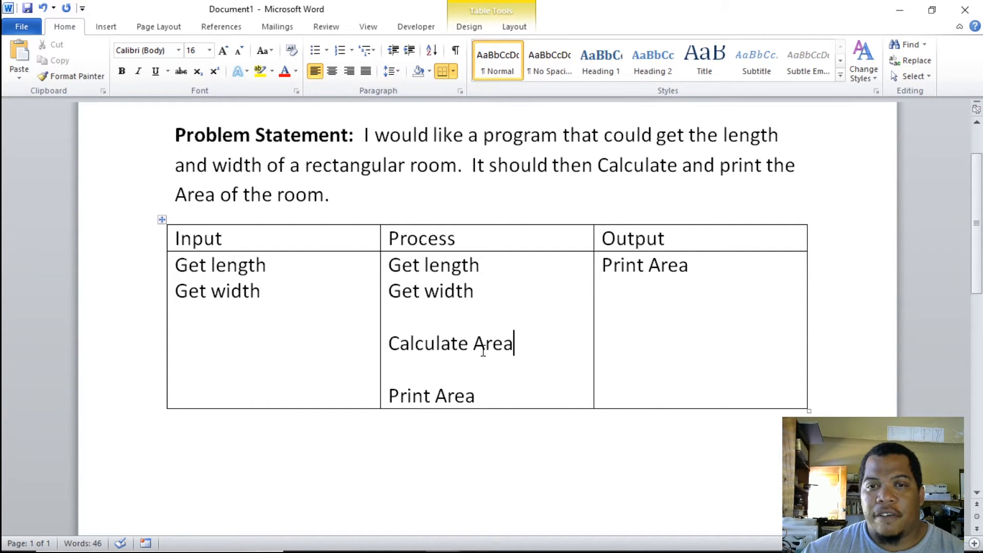
{"action": "mouse_move", "coordinate": [445, 382]}
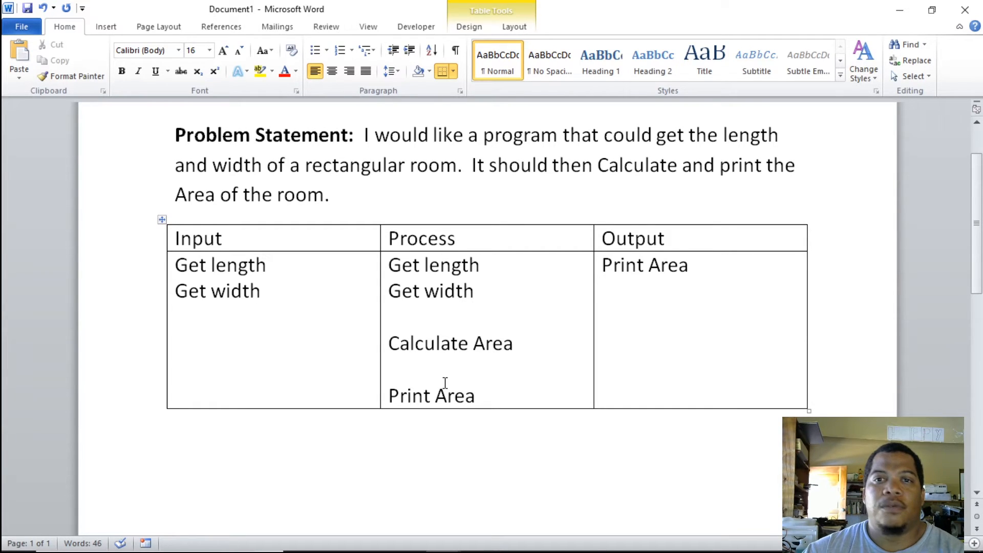
{"action": "mouse_move", "coordinate": [474, 369]}
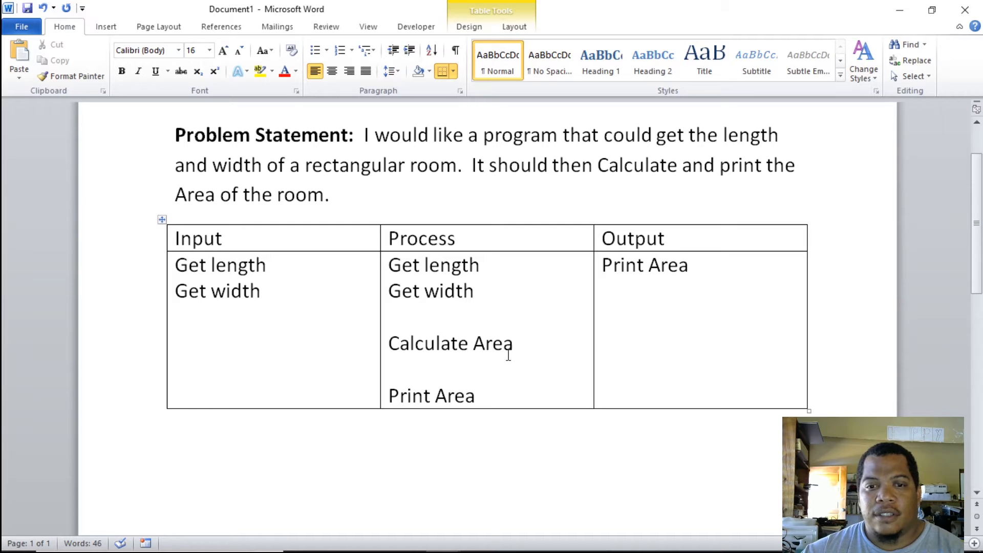
{"action": "mouse_move", "coordinate": [357, 170]}
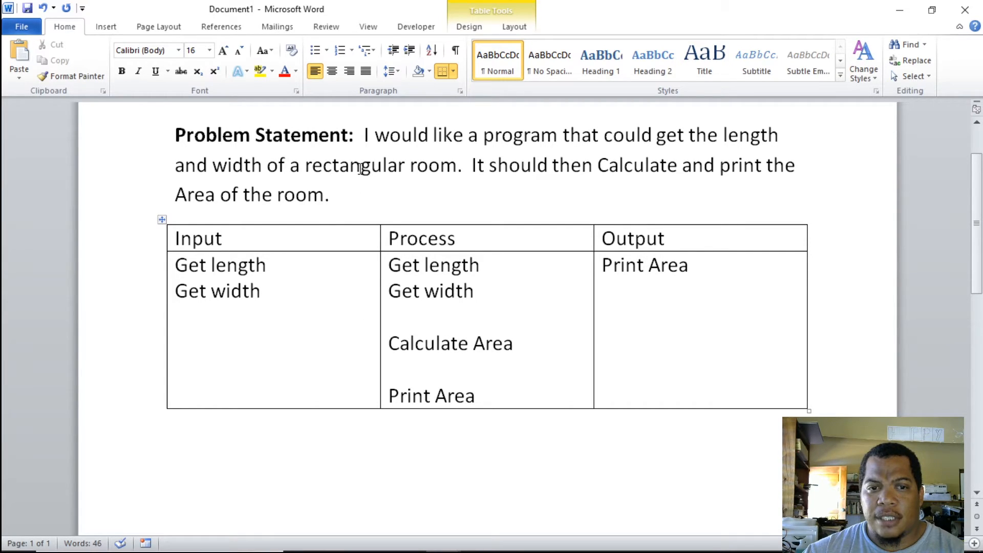
{"action": "left_click", "coordinate": [513, 343]}
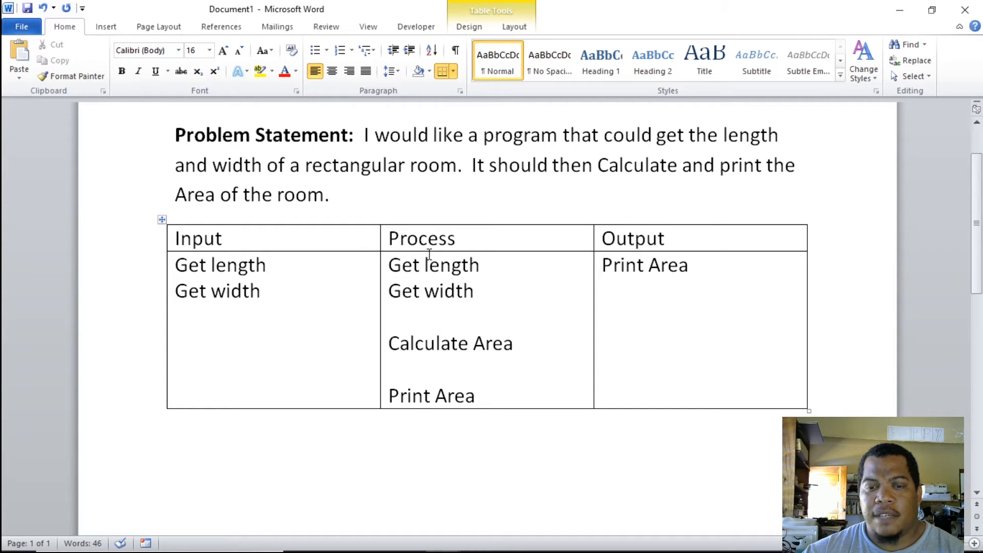
{"action": "mouse_move", "coordinate": [408, 245]}
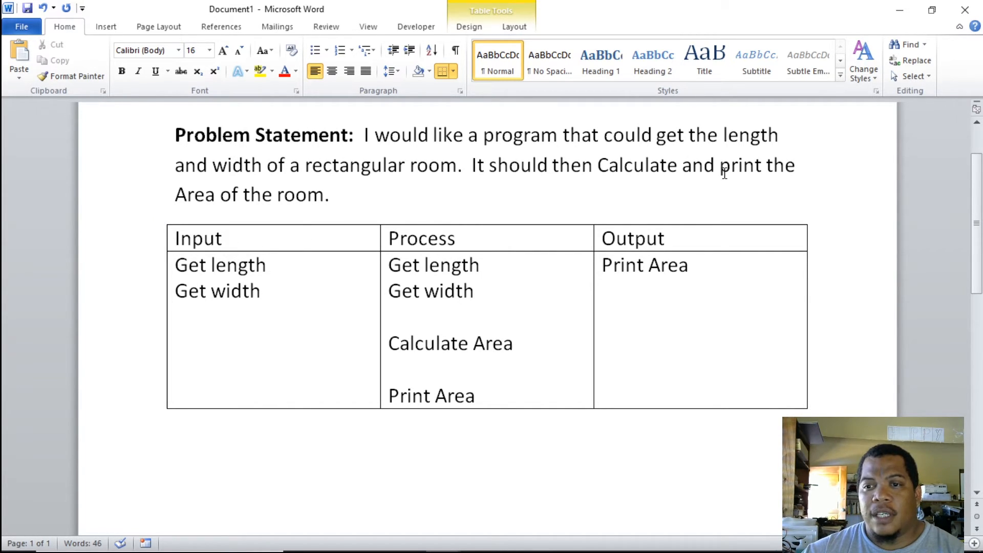
{"action": "double_click", "coordinate": [738, 165]}
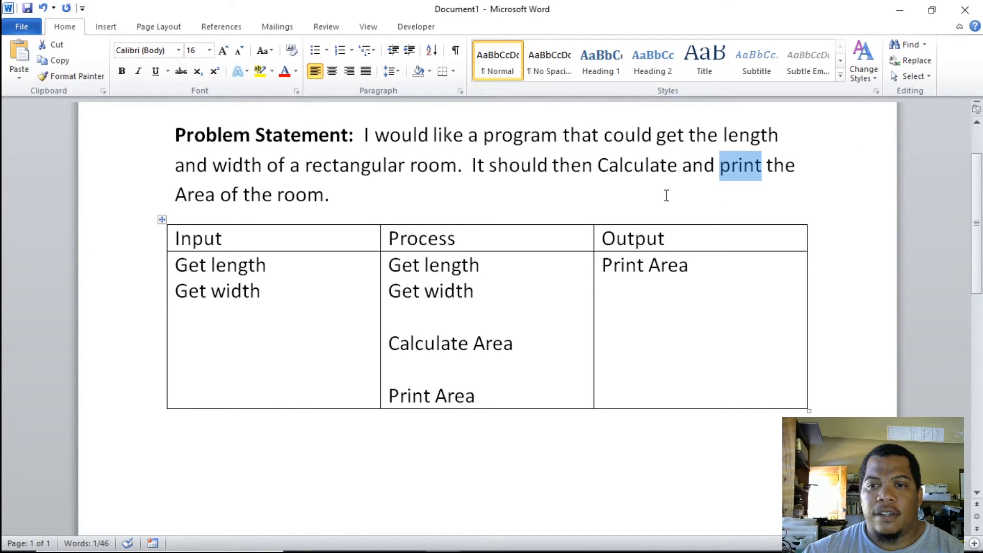
{"action": "double_click", "coordinate": [636, 165]}
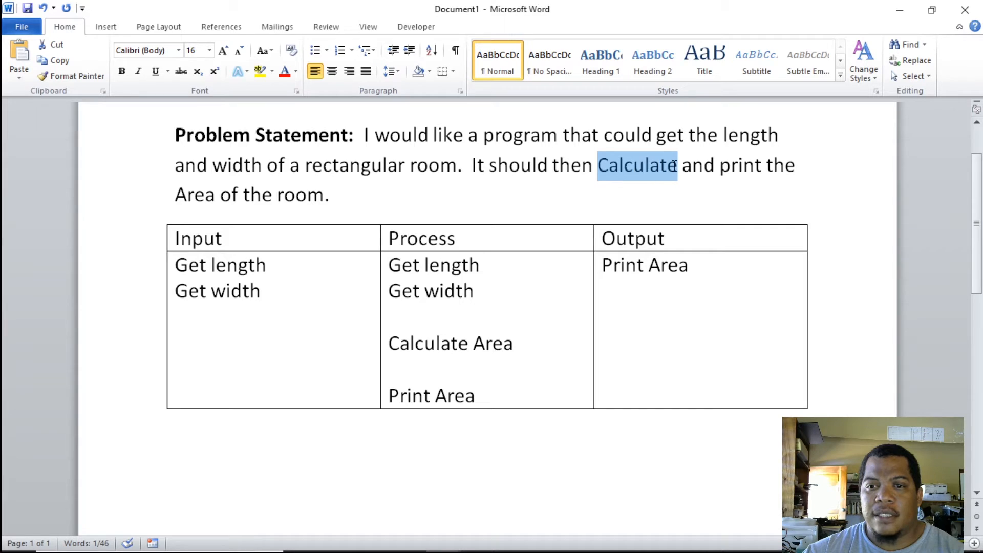
{"action": "mouse_move", "coordinate": [661, 191]}
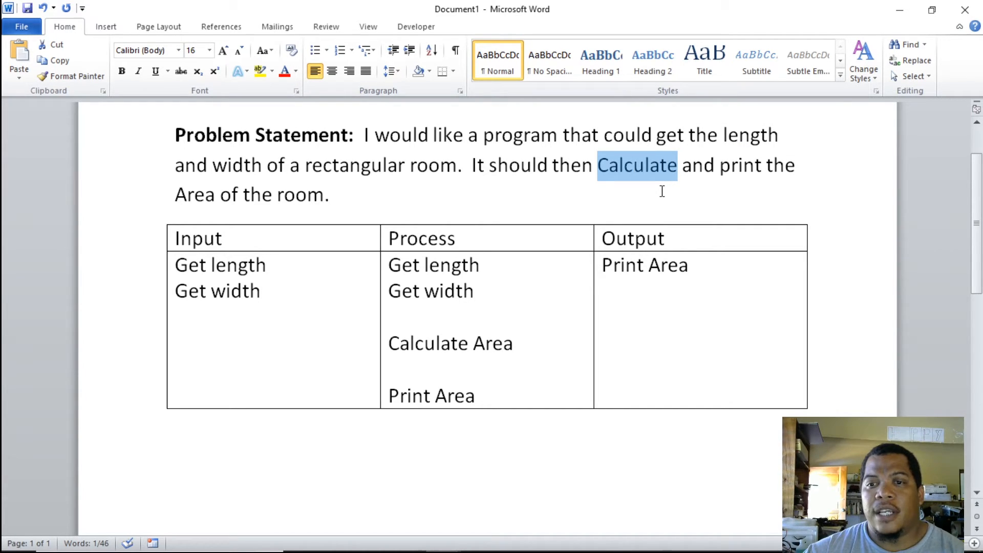
{"action": "mouse_move", "coordinate": [669, 175]}
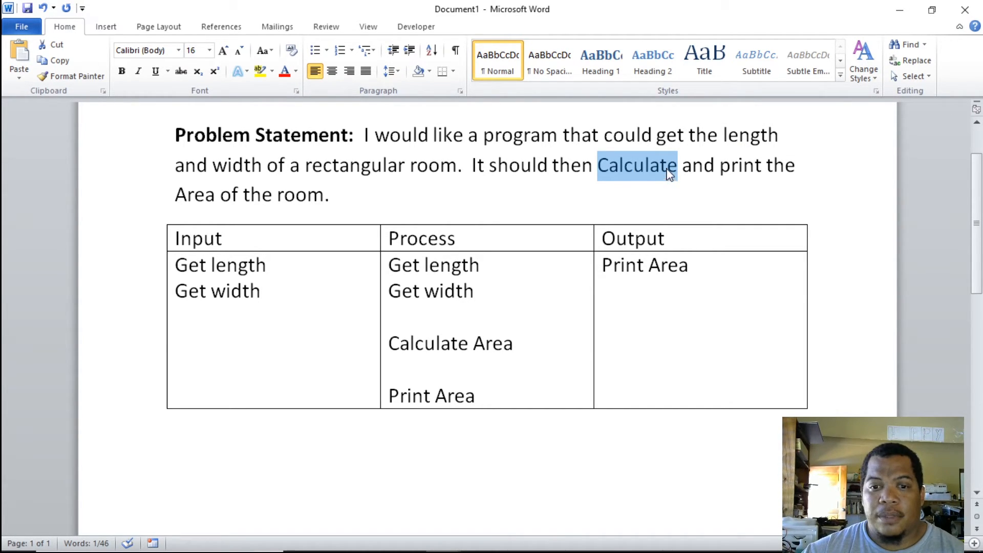
{"action": "left_click", "coordinate": [451, 369]}
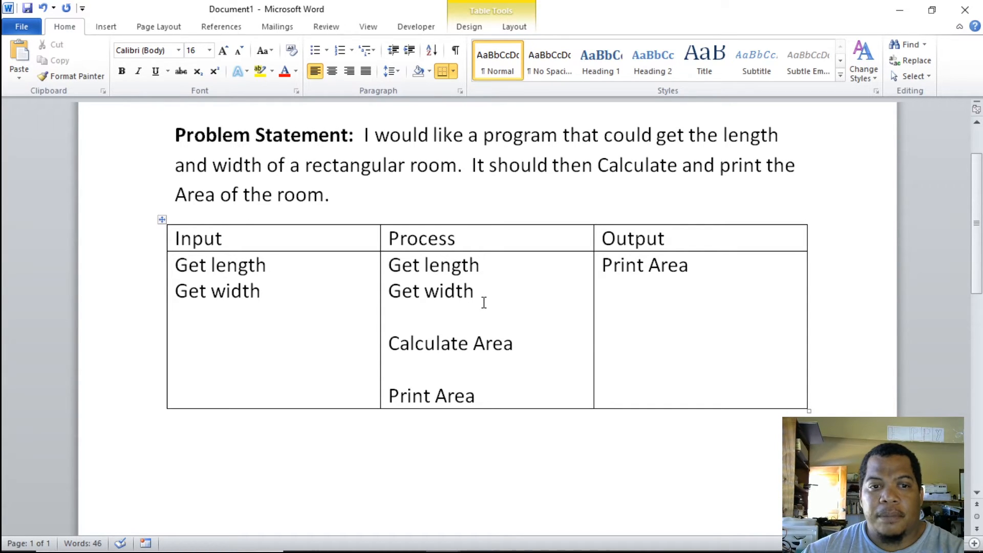
{"action": "left_click", "coordinate": [388, 368]}
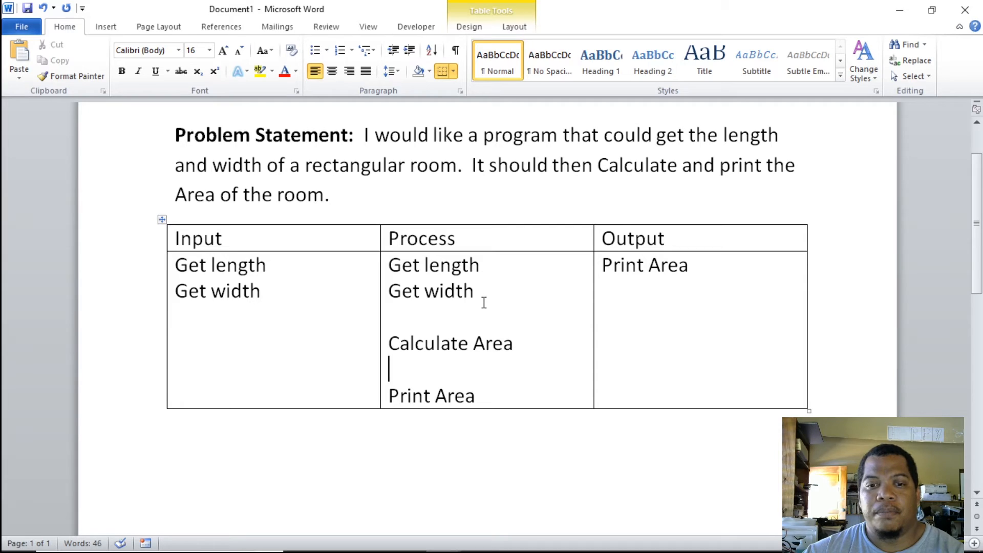
Place the cursor at the end of the item price and total cost problem statement.
{"action": "scroll", "scroll_direction": "down", "scroll_amount": 3}
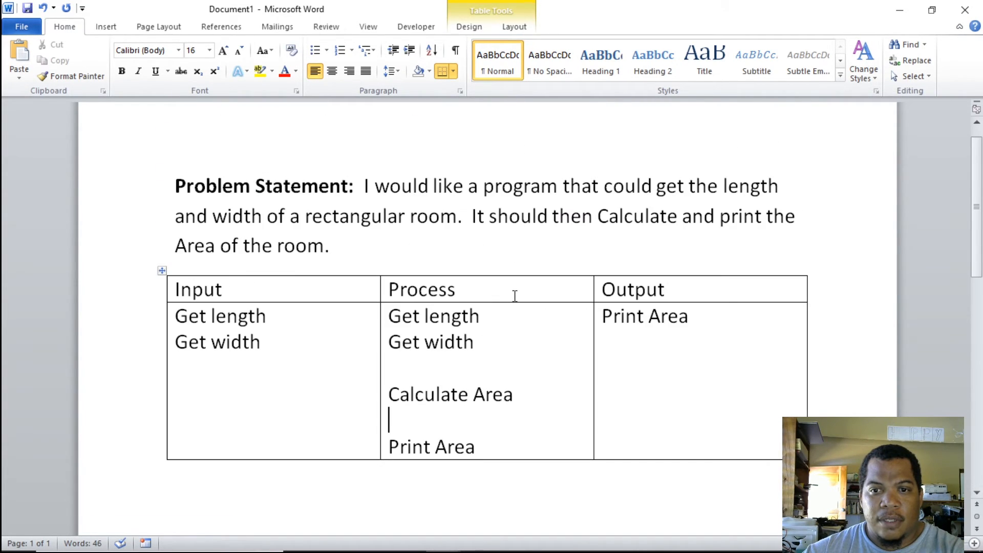
{"action": "scroll", "scroll_direction": "down", "scroll_amount": 3}
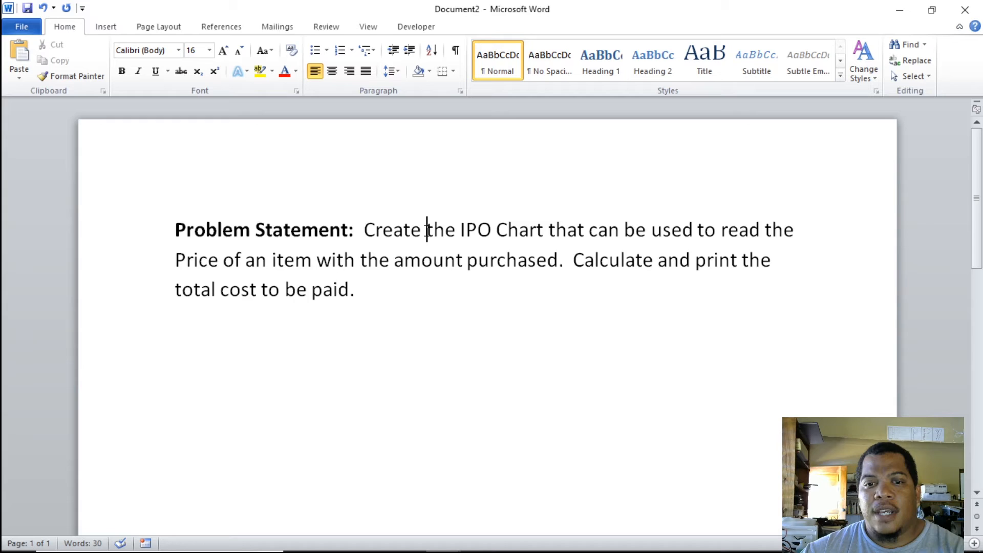
{"action": "scroll", "scroll_direction": "up", "scroll_amount": 3}
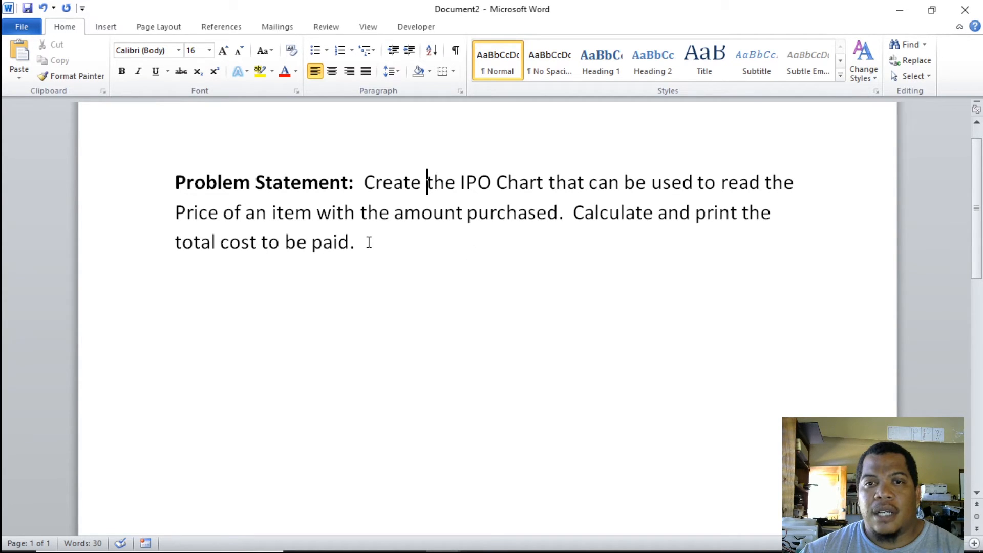
{"action": "left_click", "coordinate": [358, 242]}
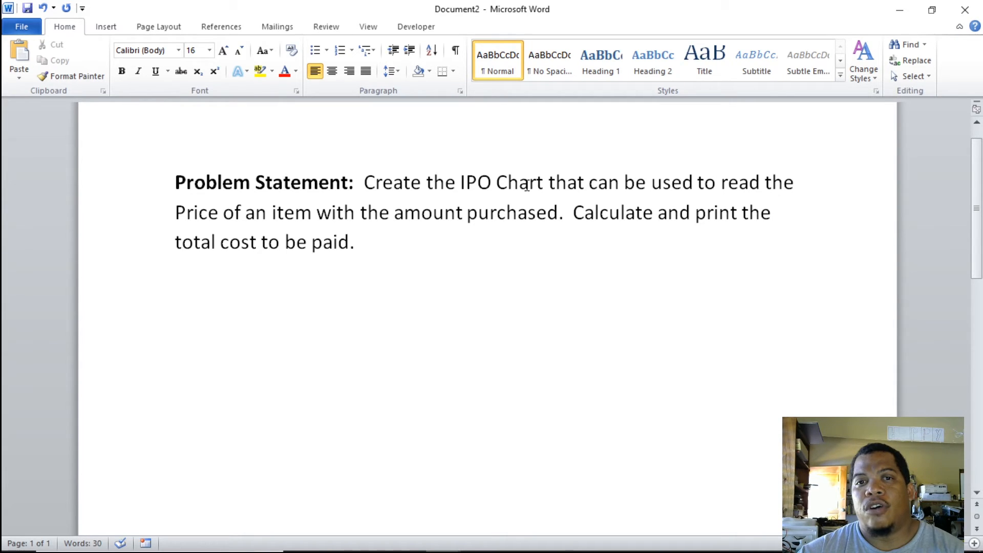
{"action": "left_click", "coordinate": [360, 242]}
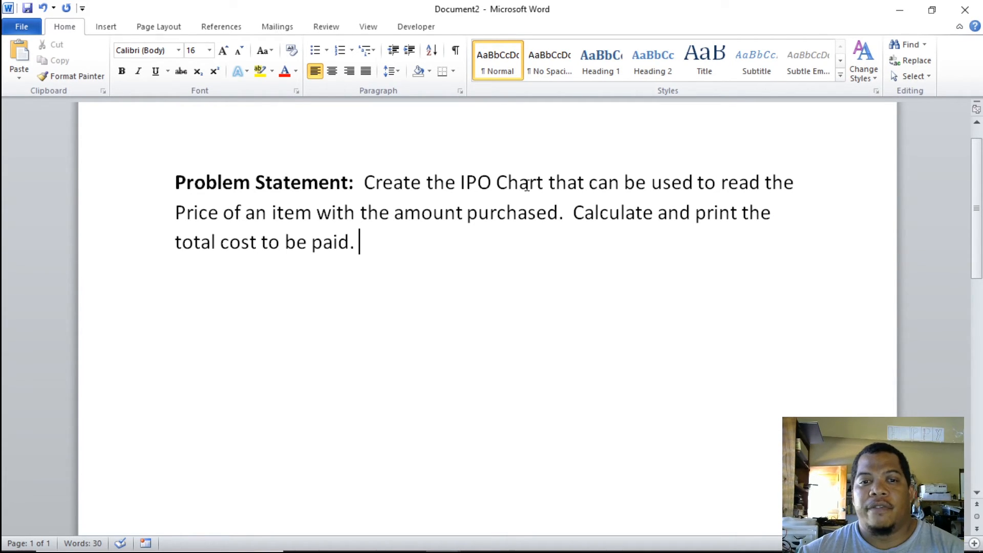